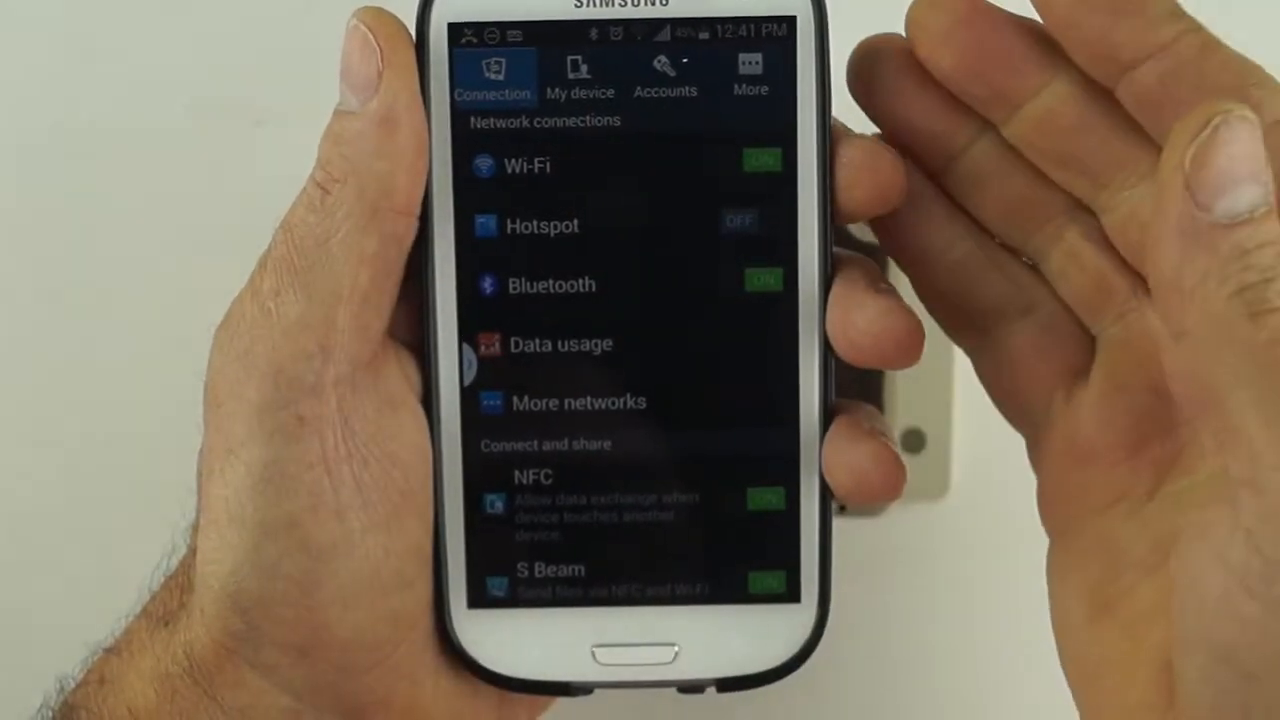
# Join the phone to the VEGE_HUB_88_6E Wi-Fi network from Connections settings.
pyautogui.click(526, 164)
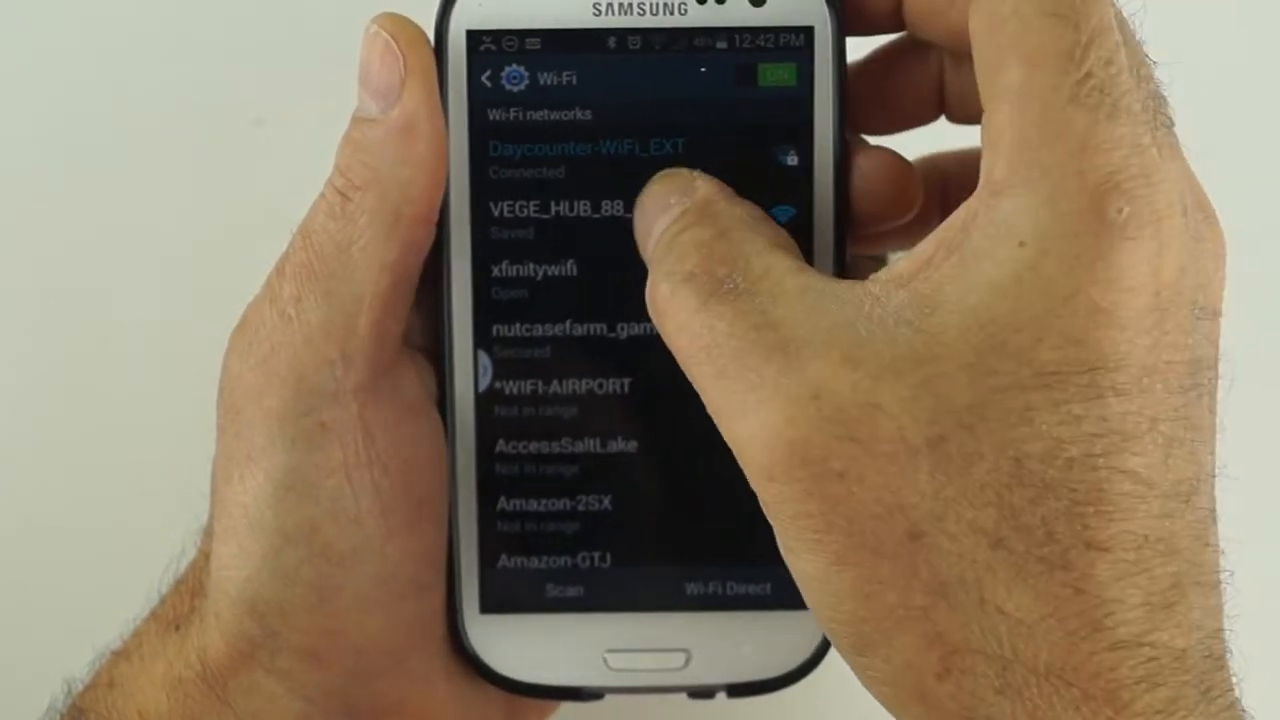
pyautogui.click(560, 210)
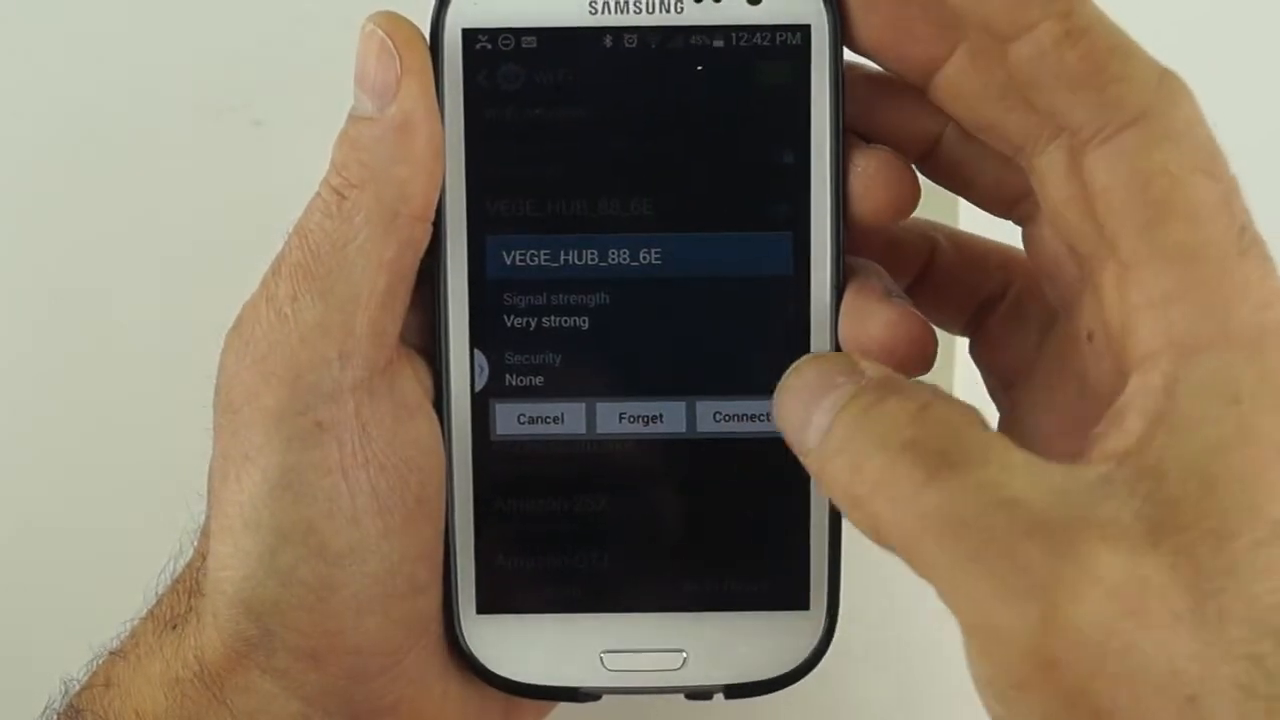
pyautogui.click(740, 418)
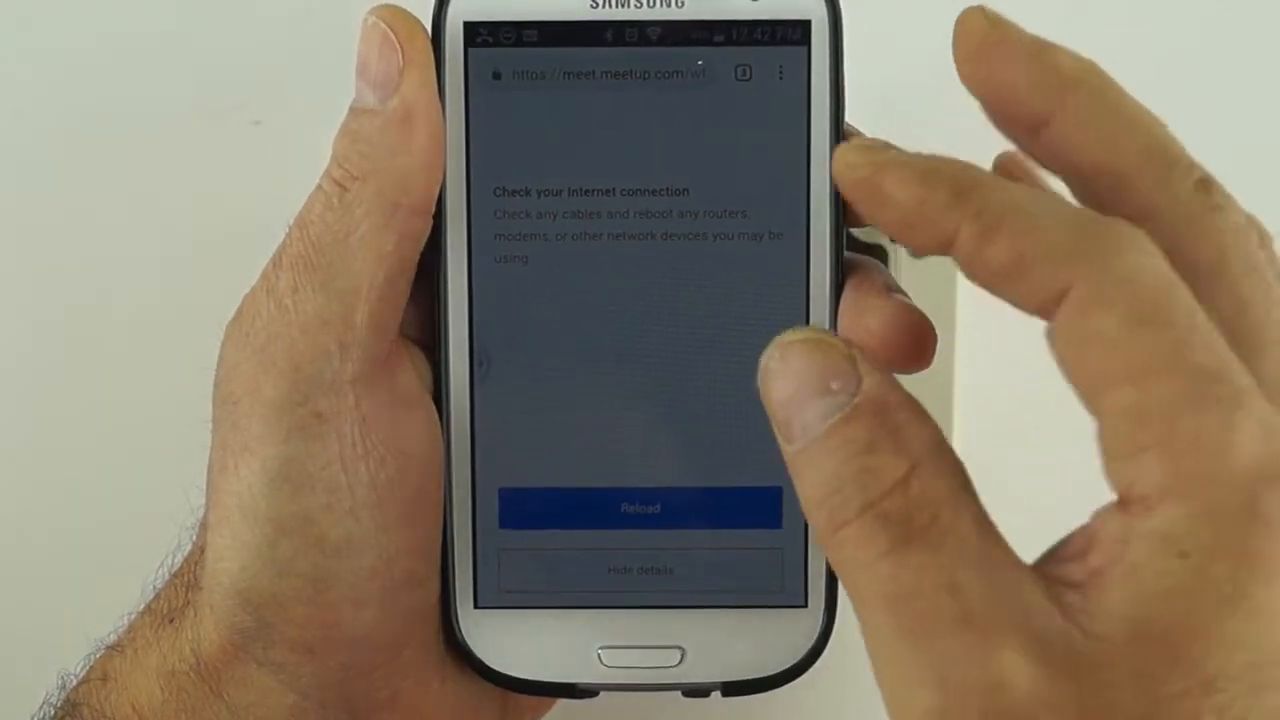
# On the hub's WiFi Setup page, refresh networks, choose Daycounter-WiFi and enter its pass phrase.
pyautogui.click(600, 72)
pyautogui.write('vegeconfig.com')
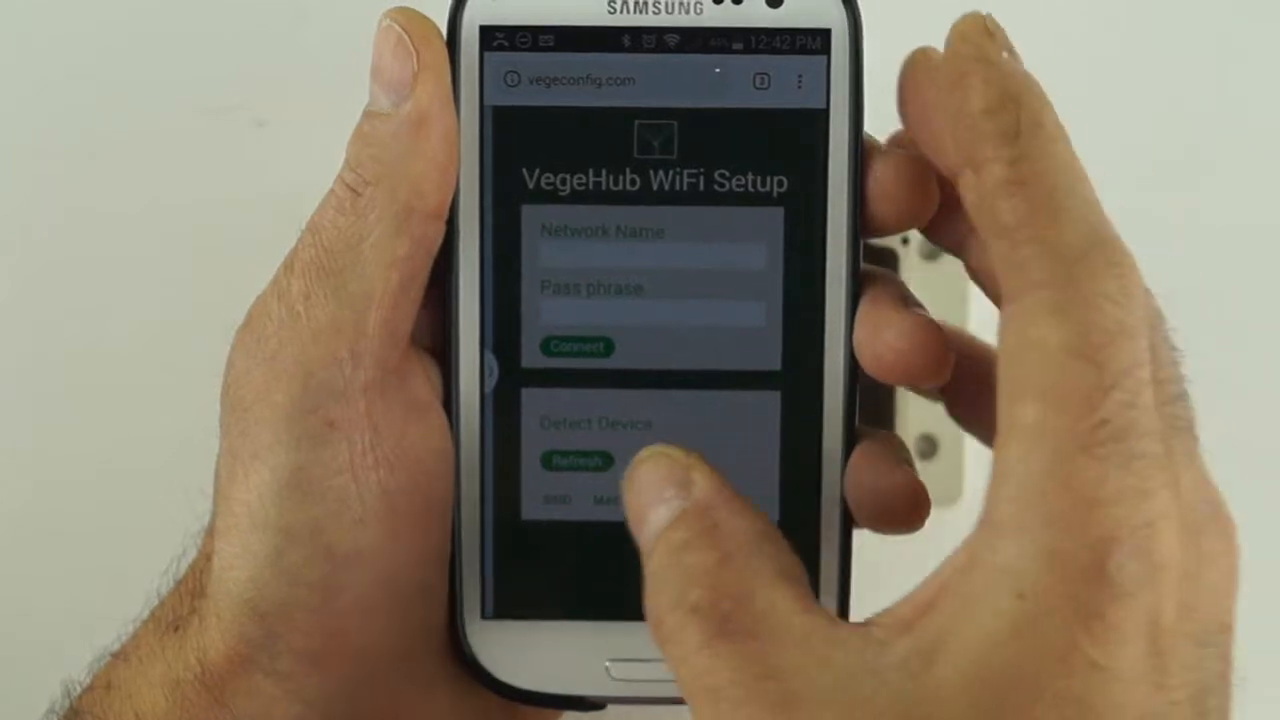
pyautogui.click(576, 460)
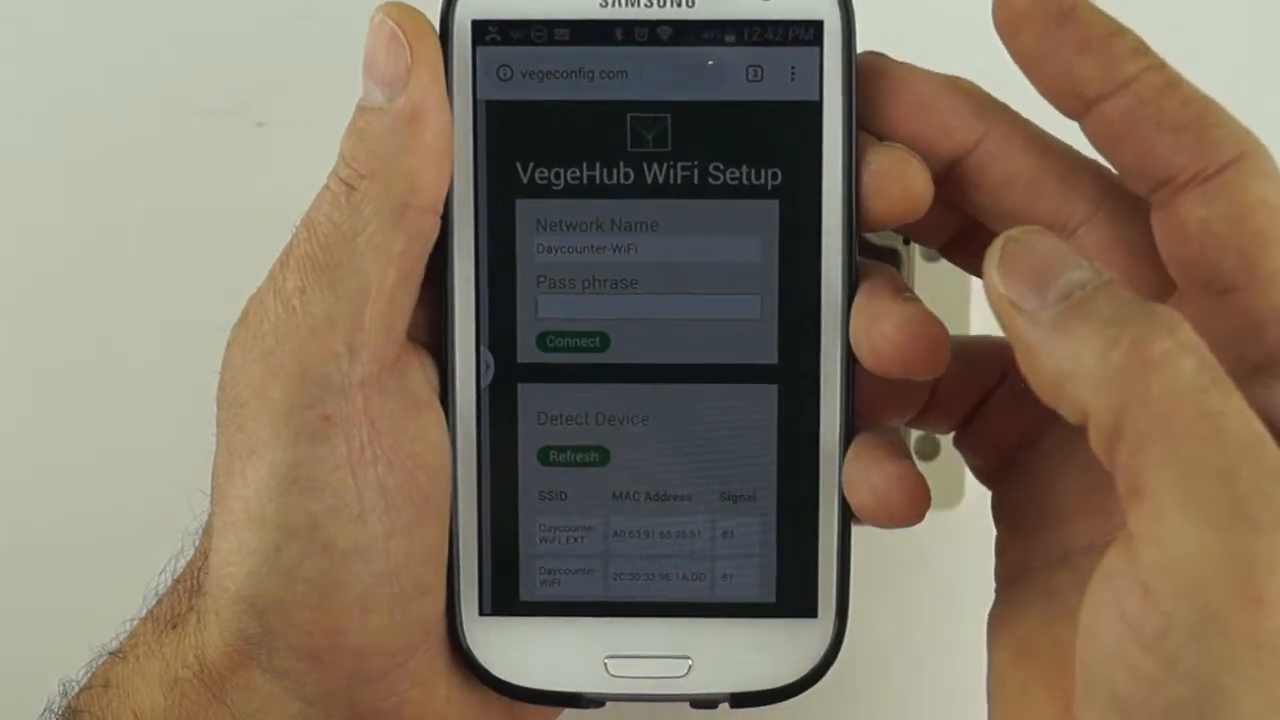
pyautogui.click(648, 306)
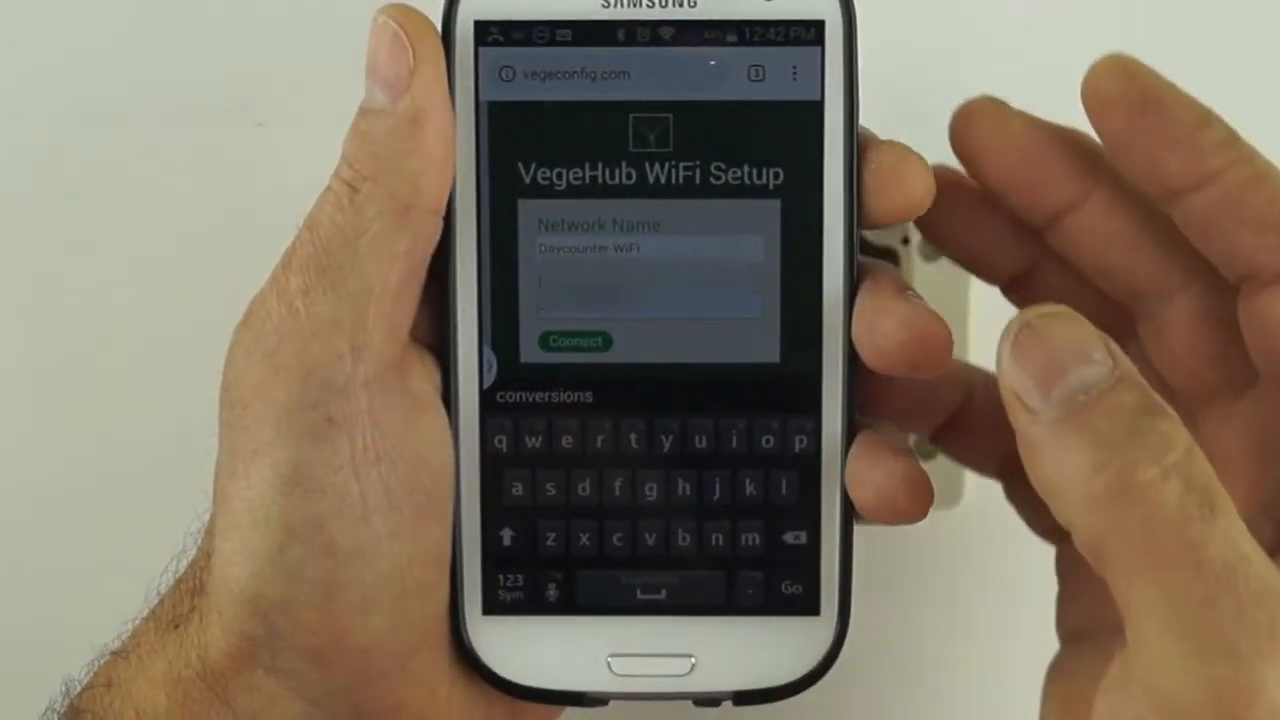
pyautogui.click(576, 340)
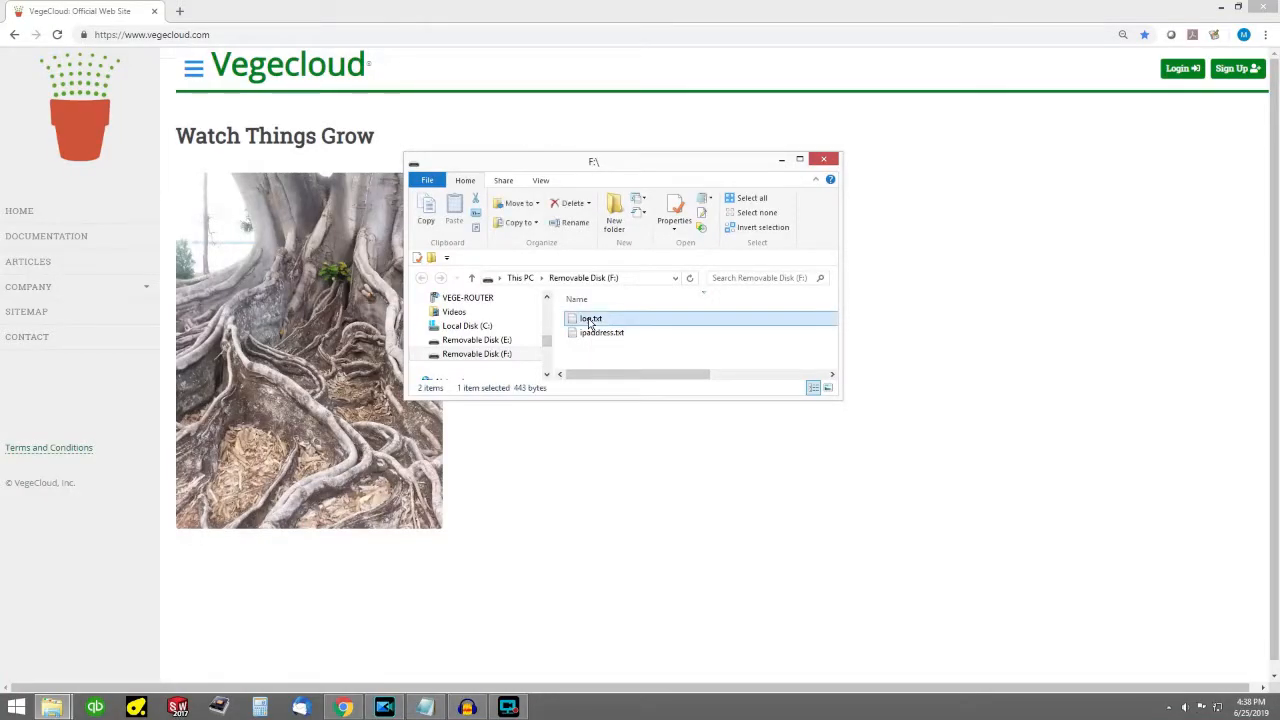
# Check log.txt, then read device IP 192.168.0.57 from ipaddress.txt and browse to it.
pyautogui.doubleClick(590, 318)
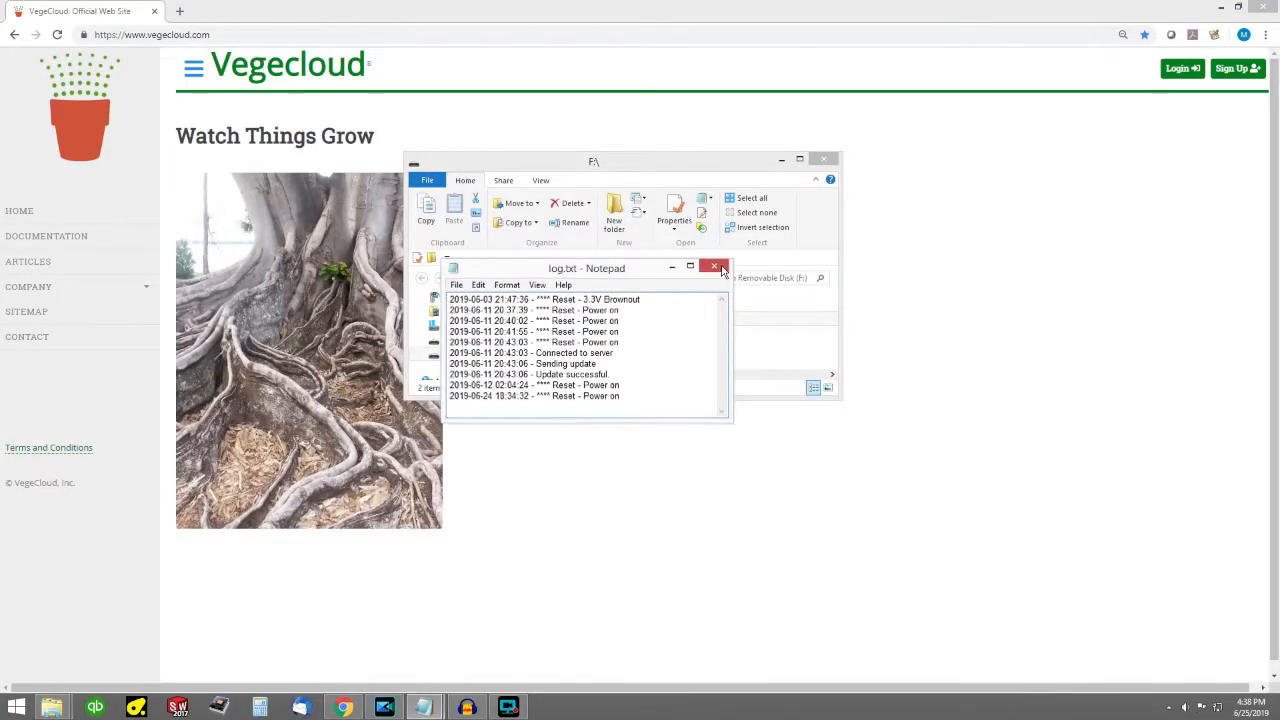
pyautogui.click(714, 268)
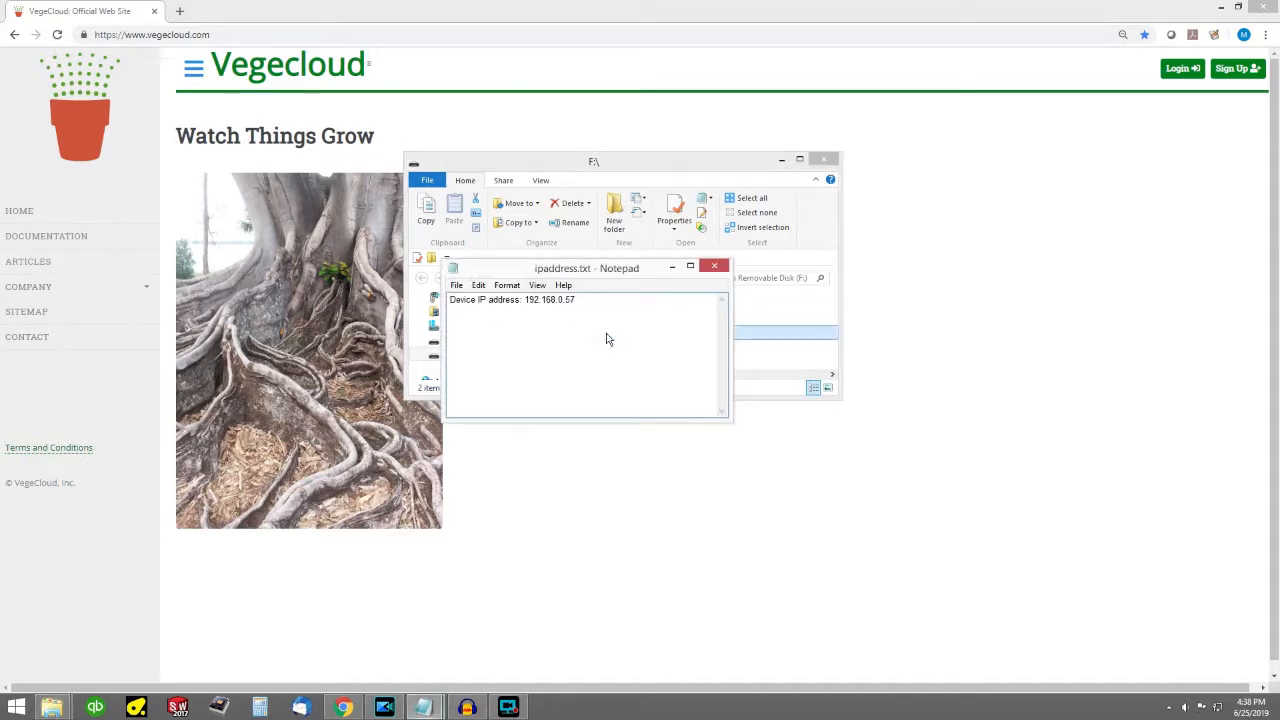
pyautogui.click(576, 300)
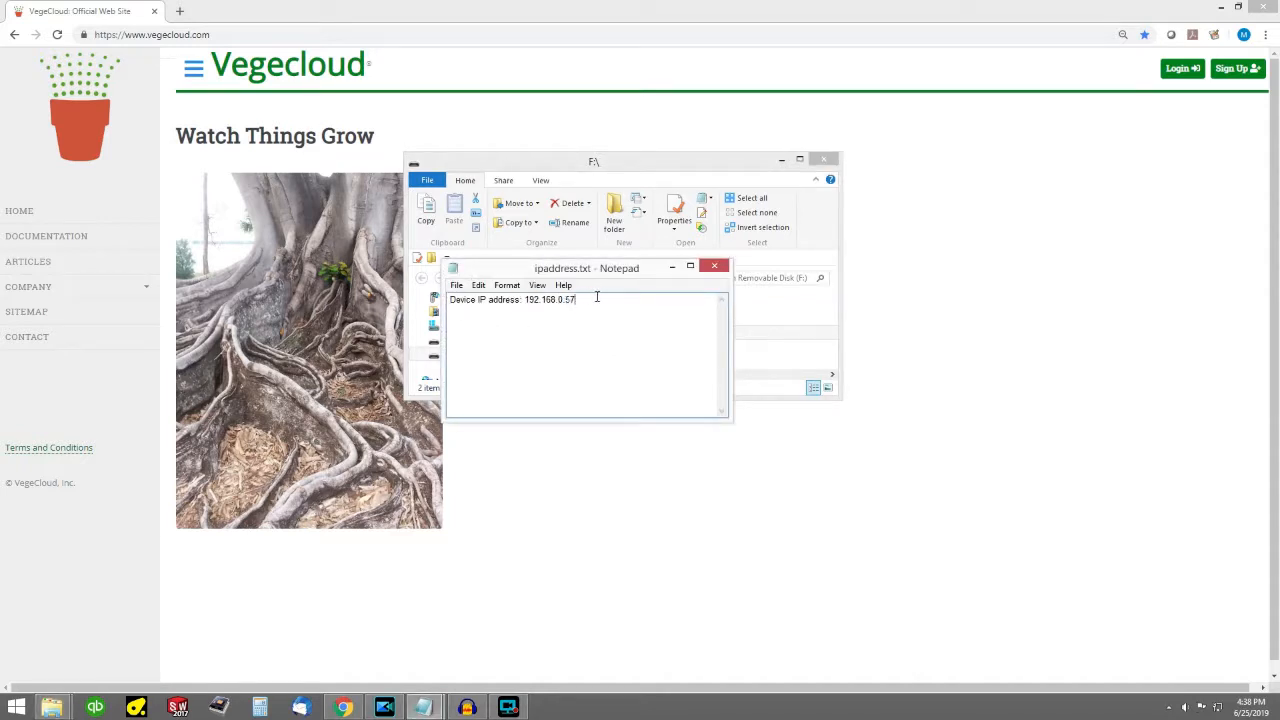
pyautogui.doubleClick(550, 300)
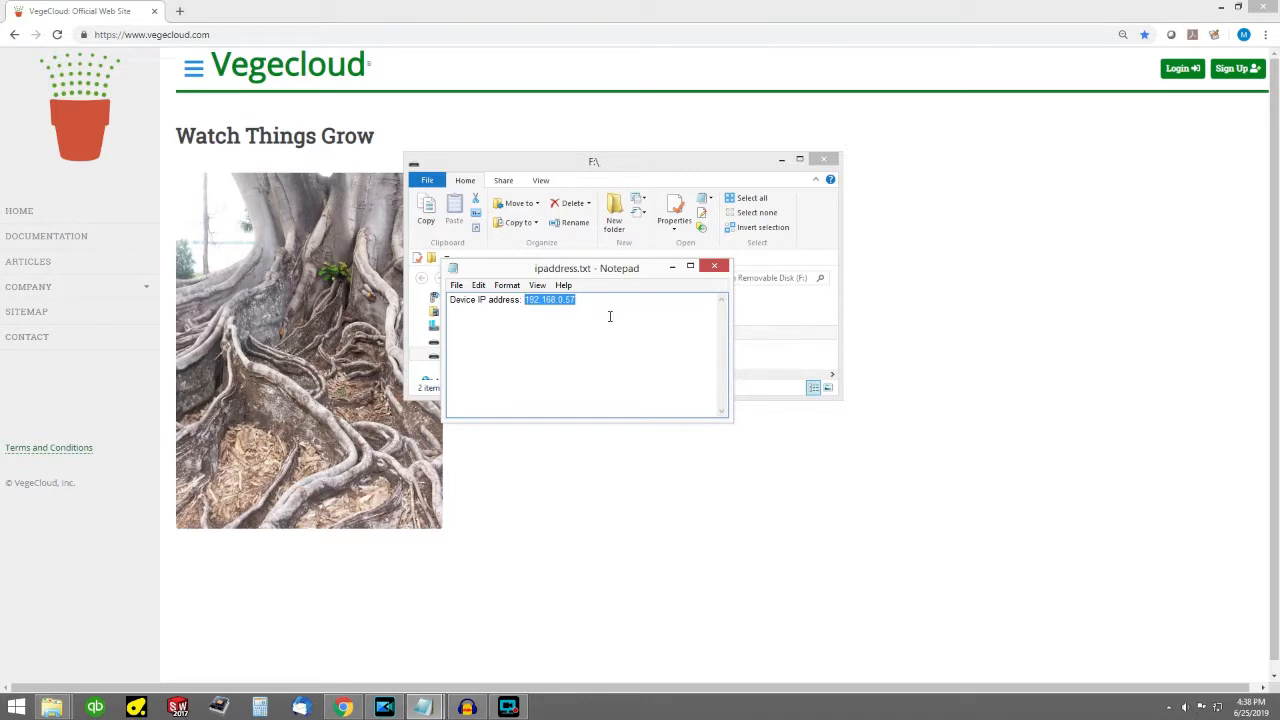
pyautogui.click(714, 266)
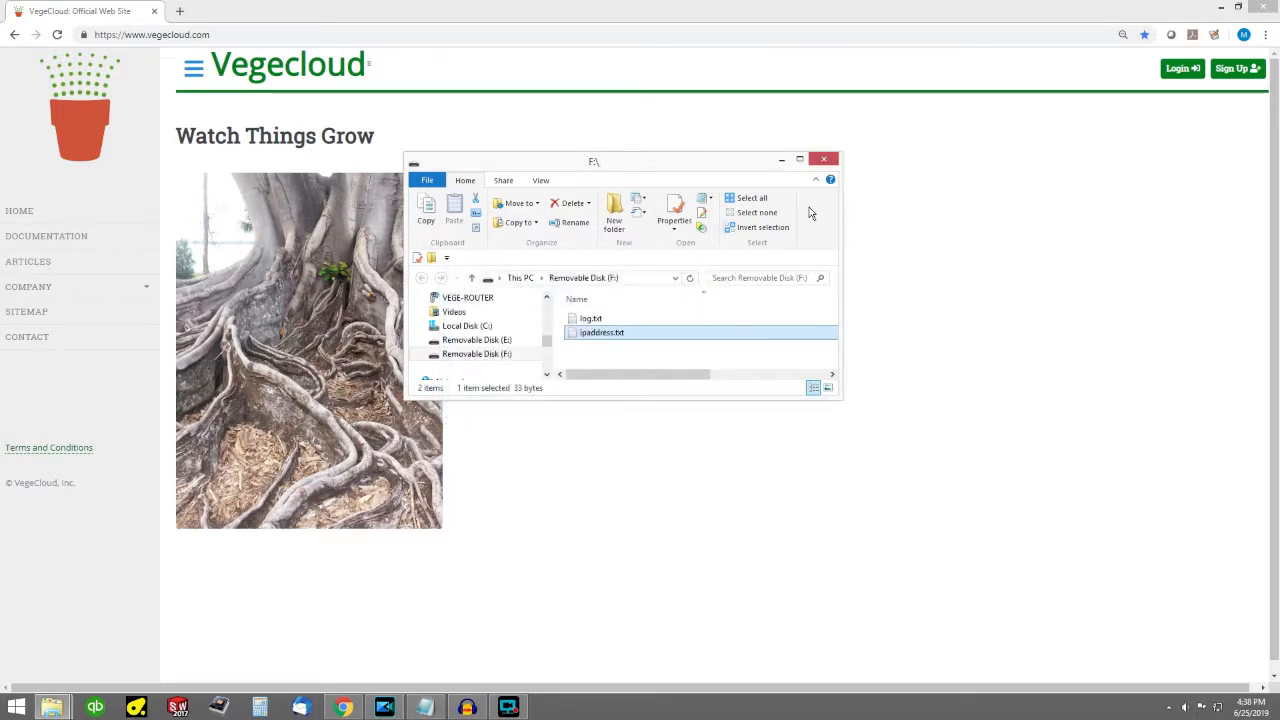
pyautogui.click(824, 160)
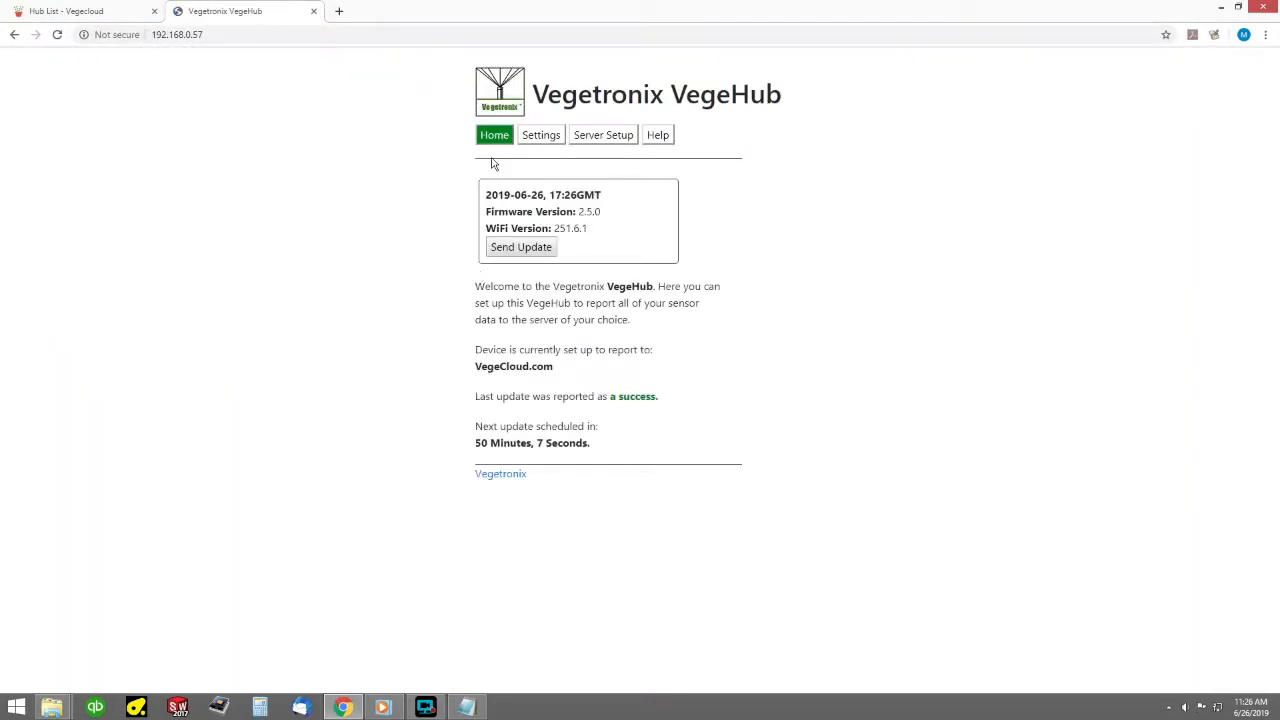
# Send a manual sensor update to the server from the Home page.
pyautogui.click(494, 134)
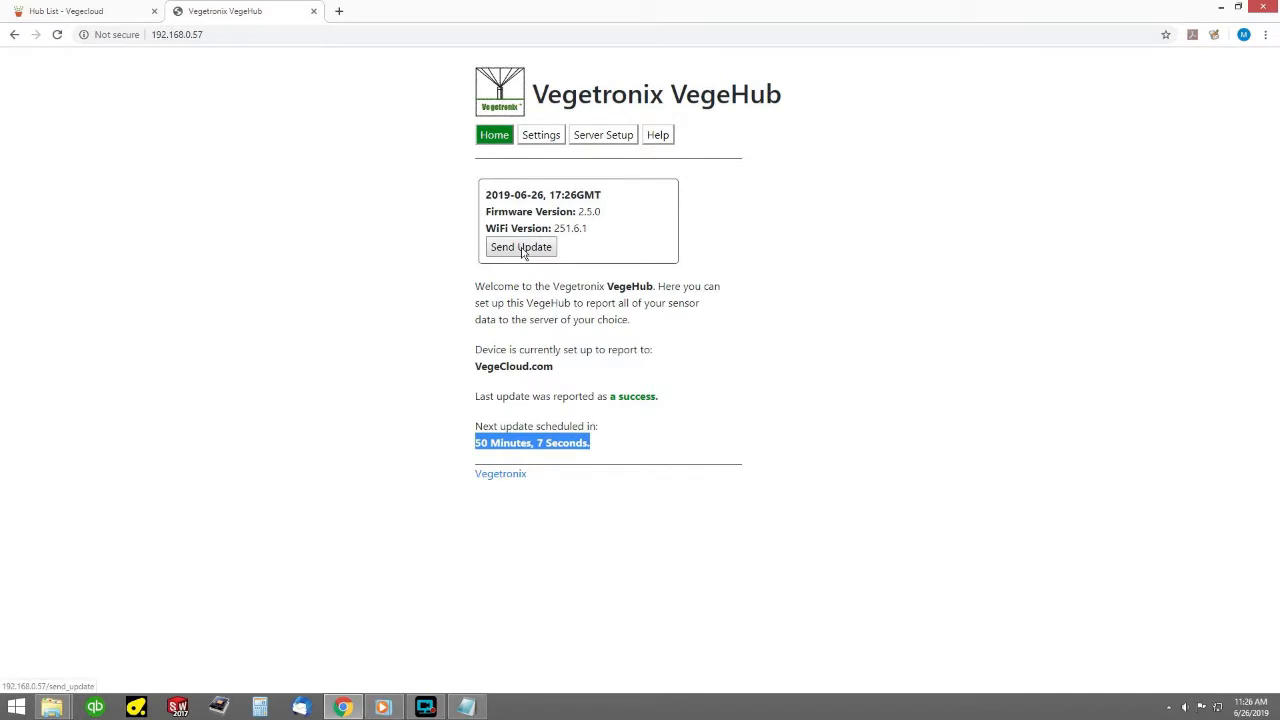
pyautogui.click(520, 248)
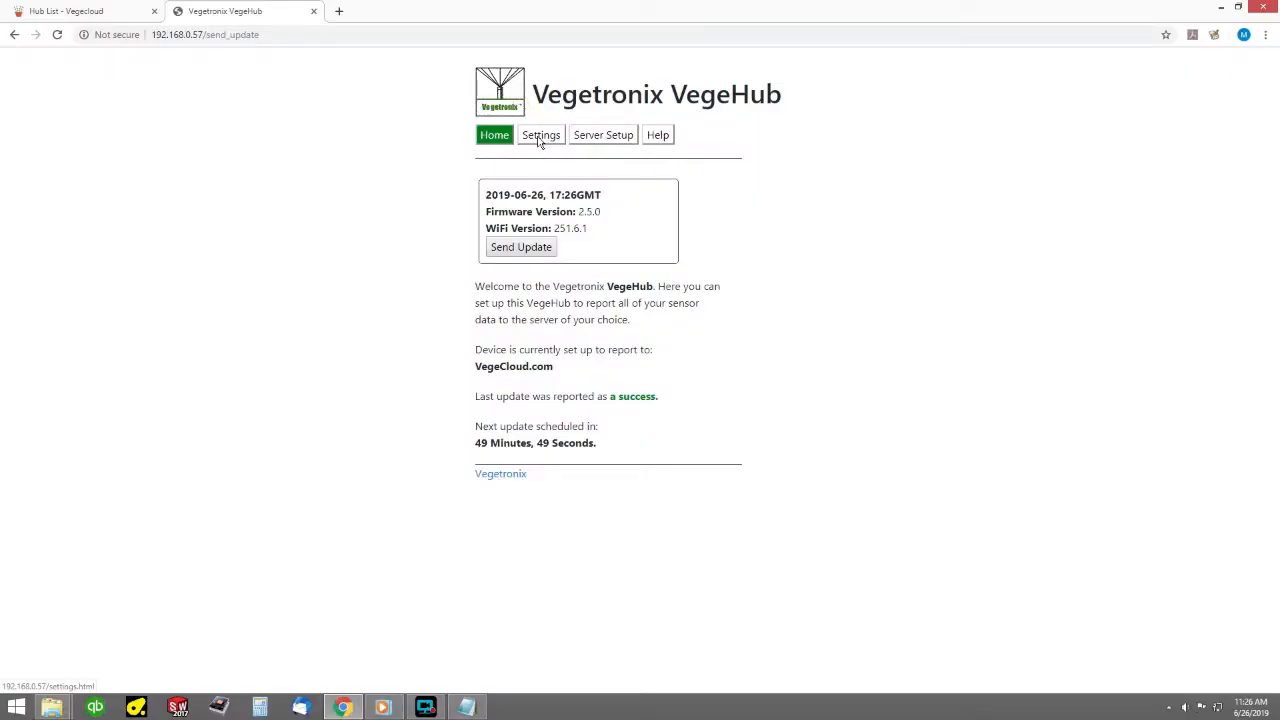
# Review hub settings, keeping supply voltage reporting on, and browse the channel tabs back to Channel 1.
pyautogui.click(540, 134)
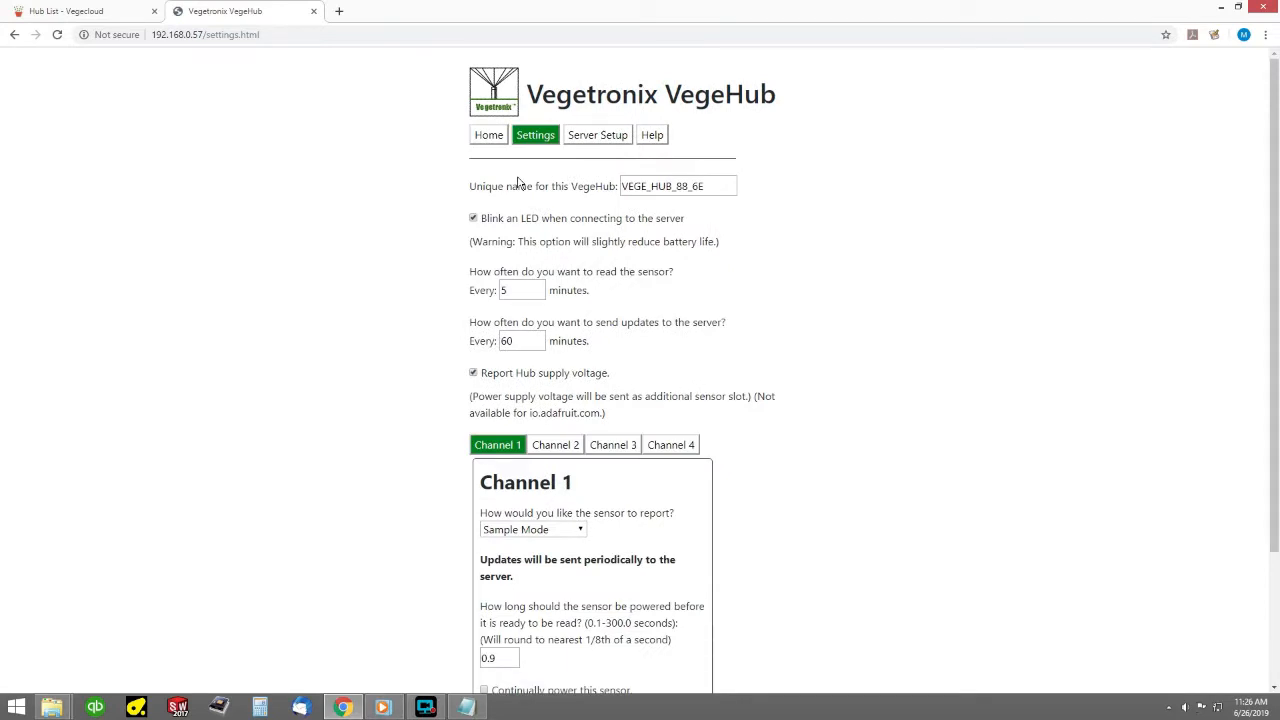
pyautogui.click(474, 372)
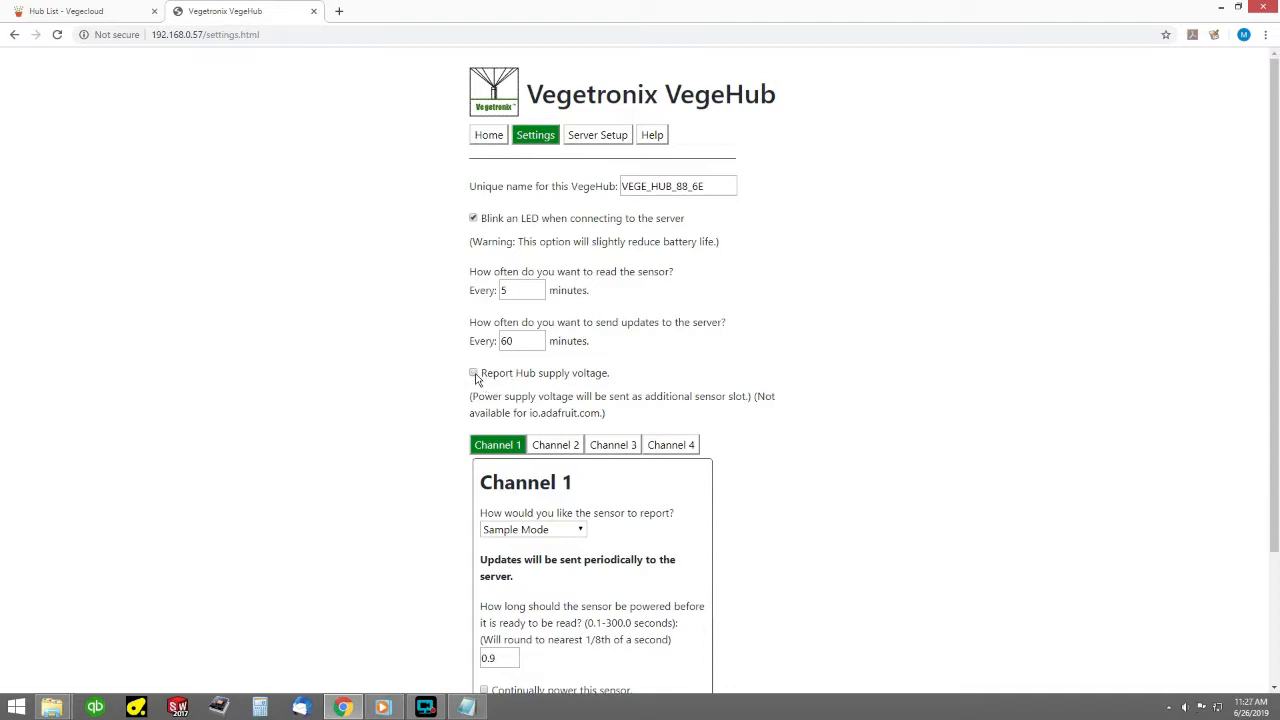
pyautogui.click(472, 372)
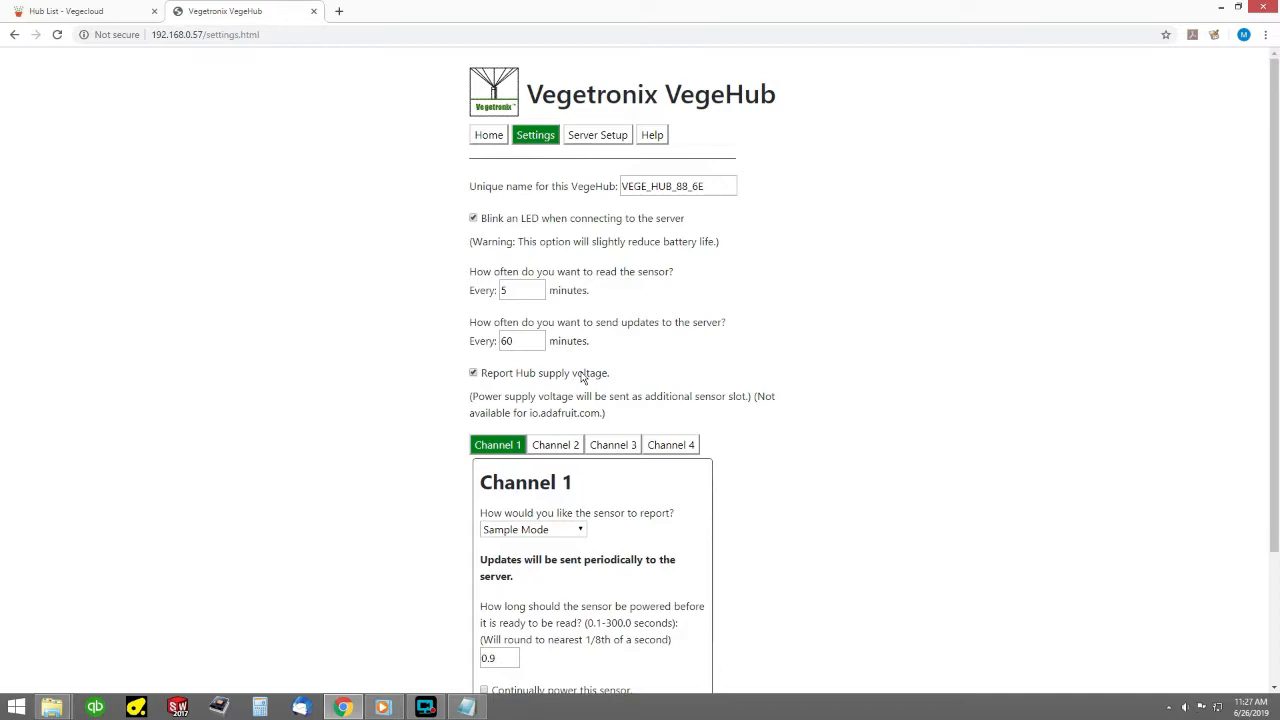
pyautogui.click(556, 444)
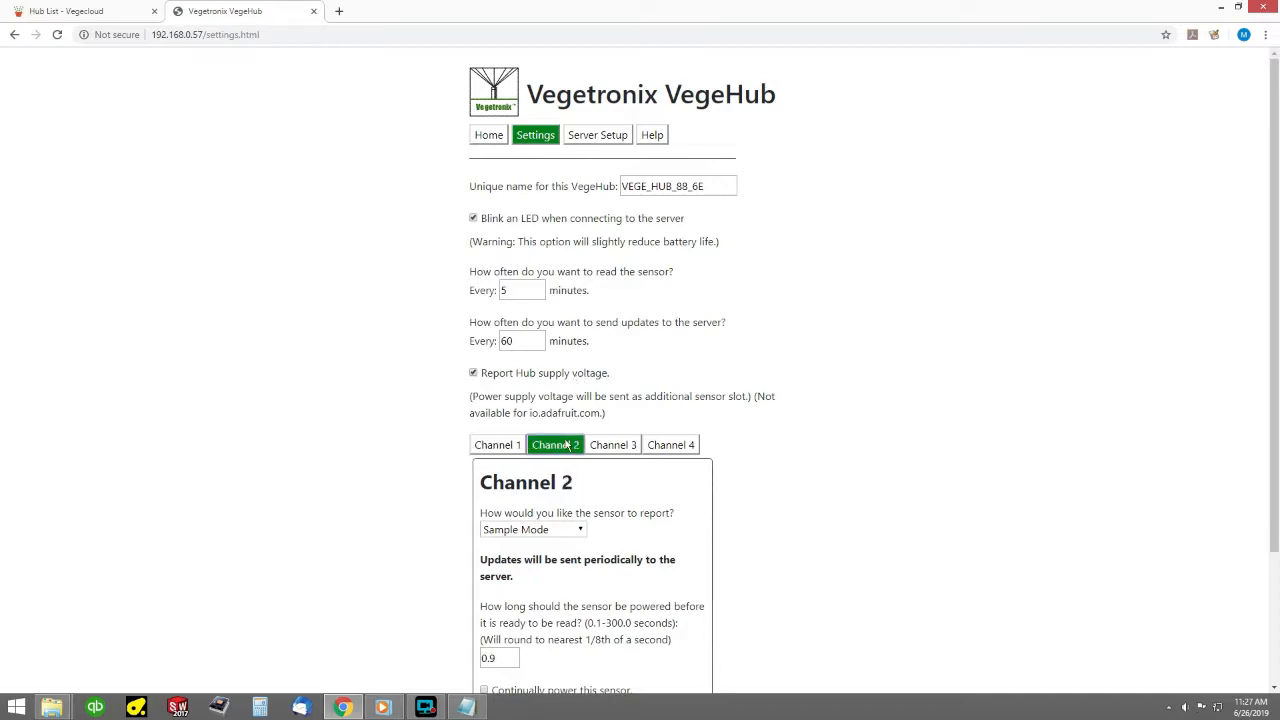
pyautogui.click(670, 444)
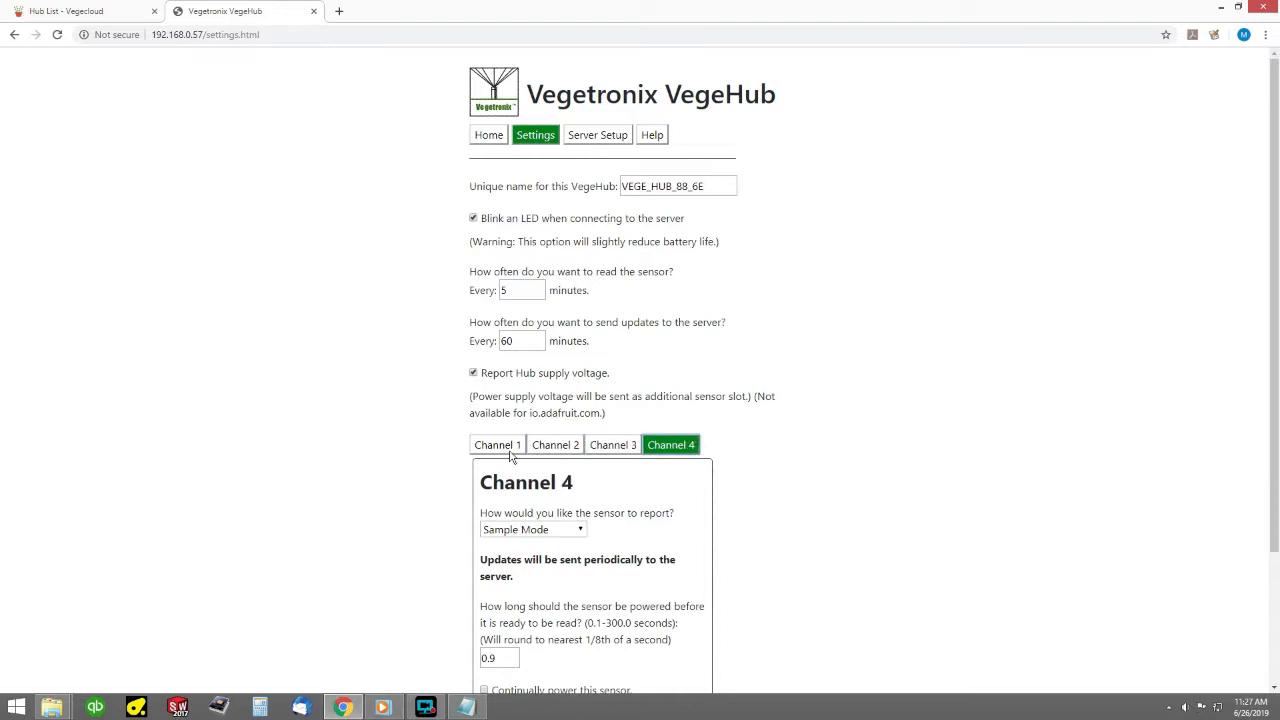
pyautogui.click(496, 444)
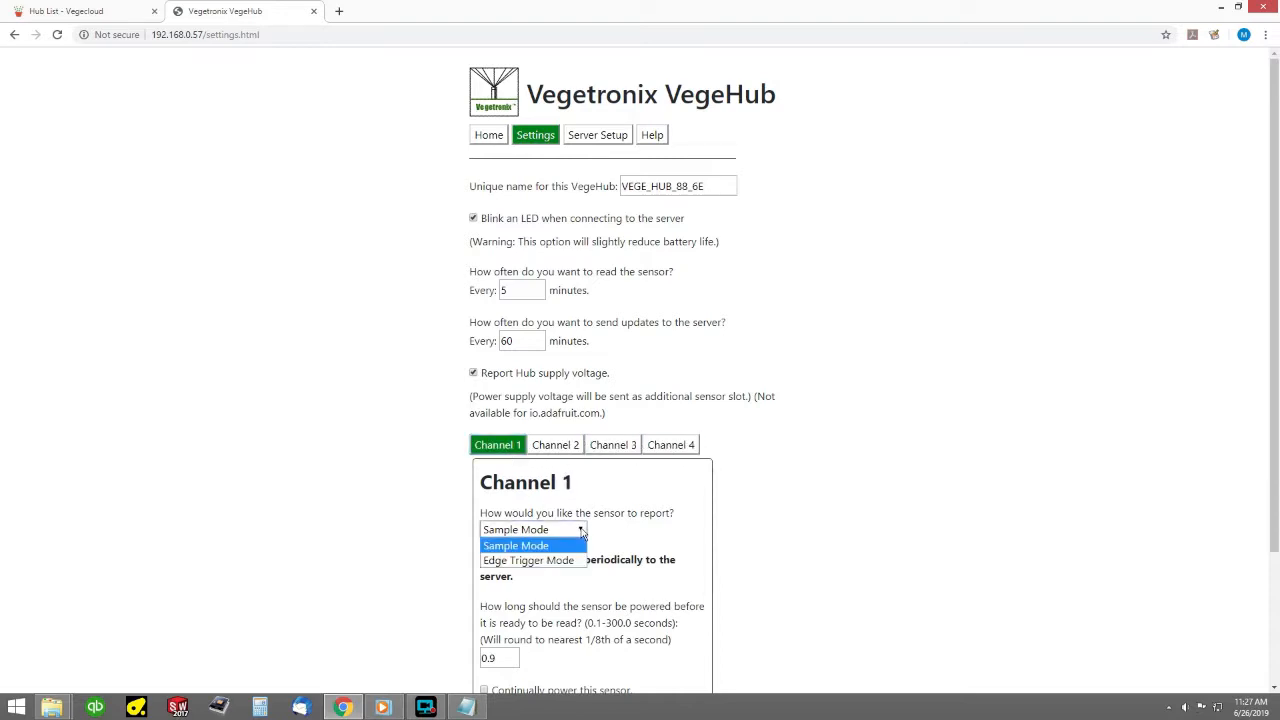
pyautogui.scroll(-3)
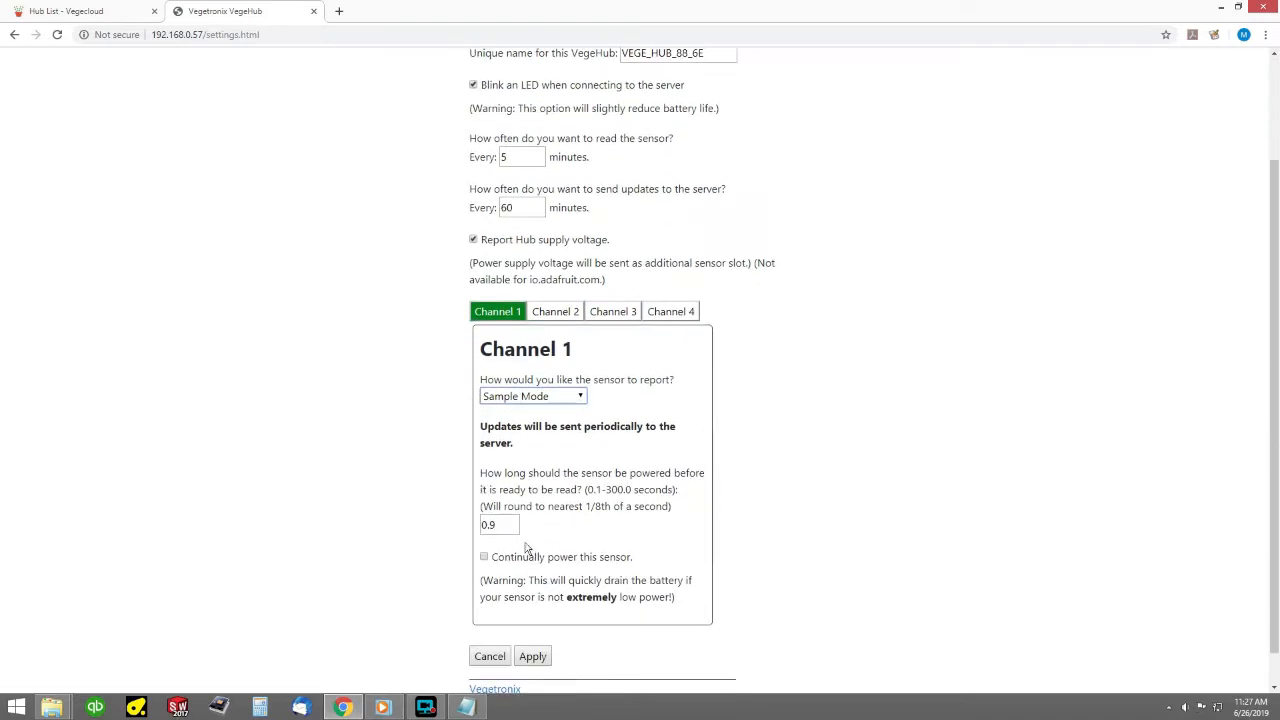
pyautogui.write('1')
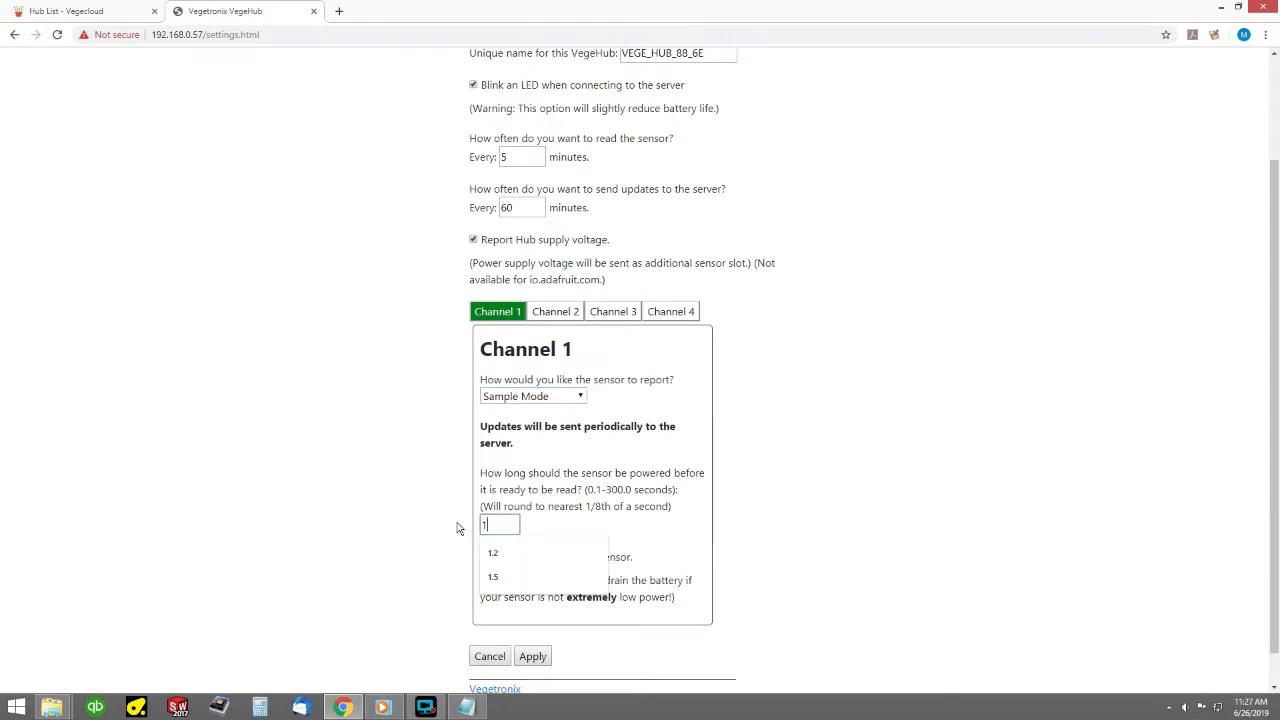
pyautogui.click(492, 576)
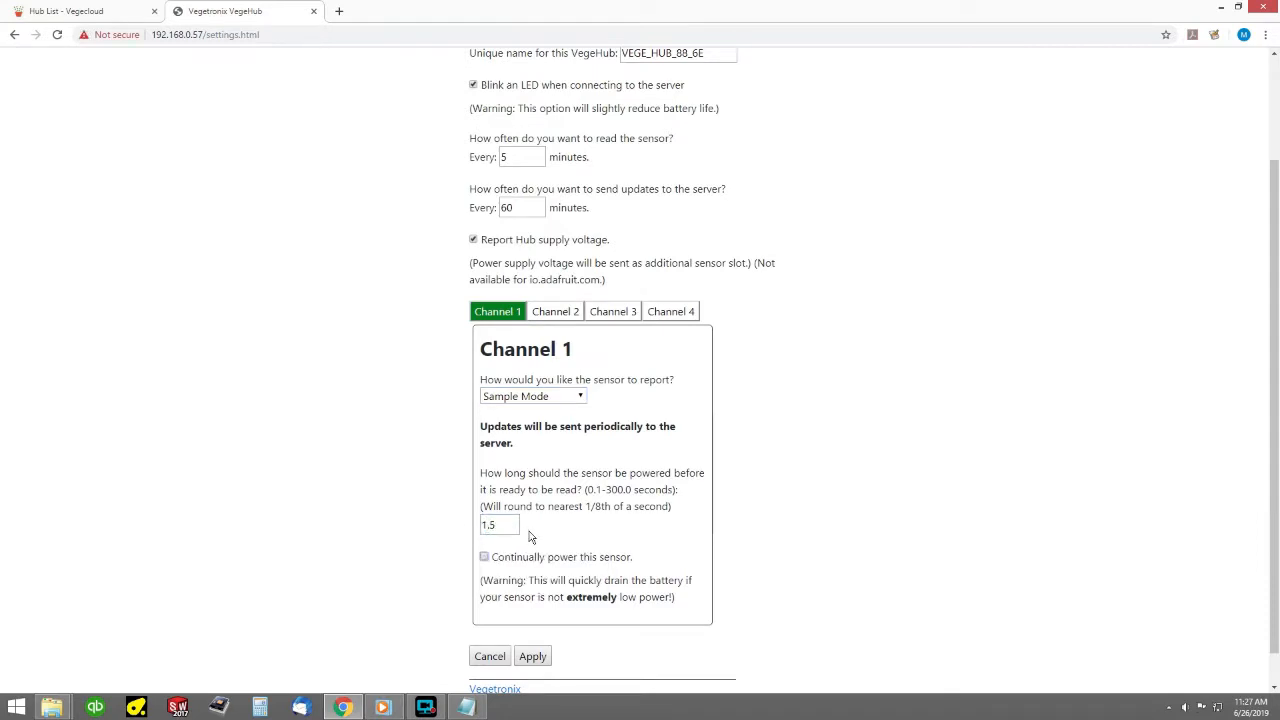
# Set Channel 1 to Edge Trigger Mode with the pull-up resistor left on.
pyautogui.click(532, 396)
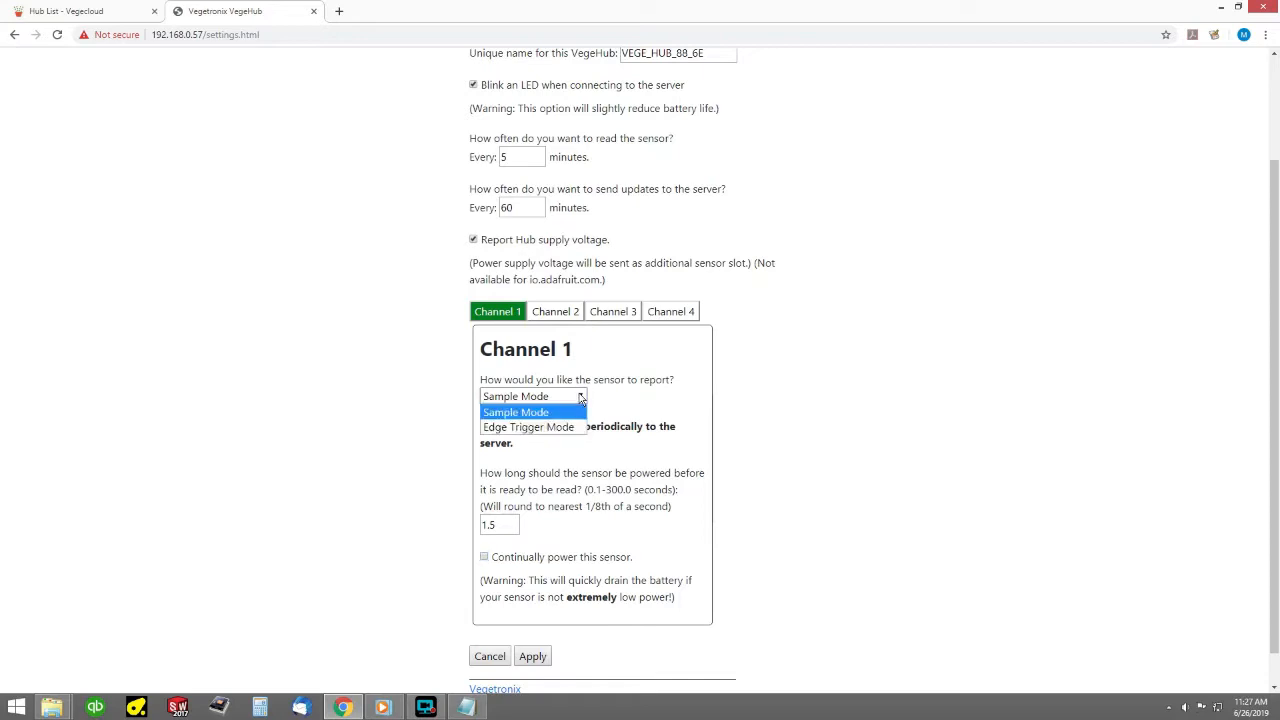
pyautogui.click(532, 426)
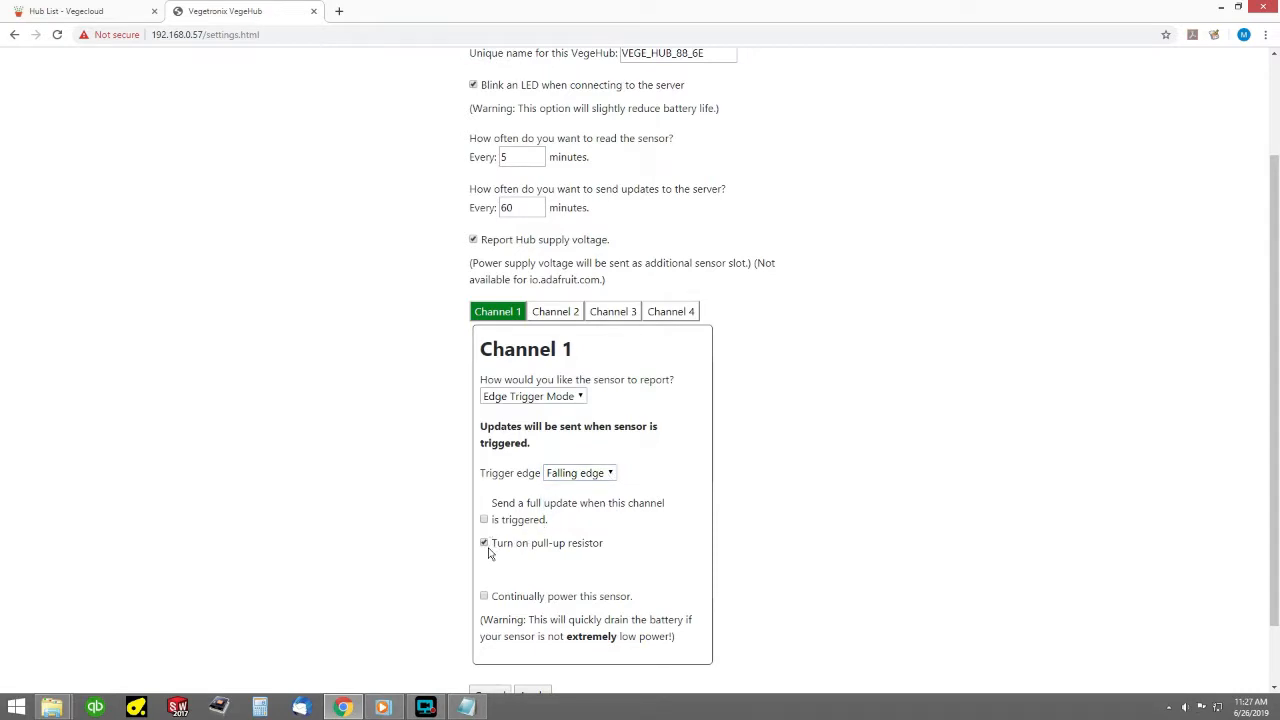
pyautogui.click(484, 542)
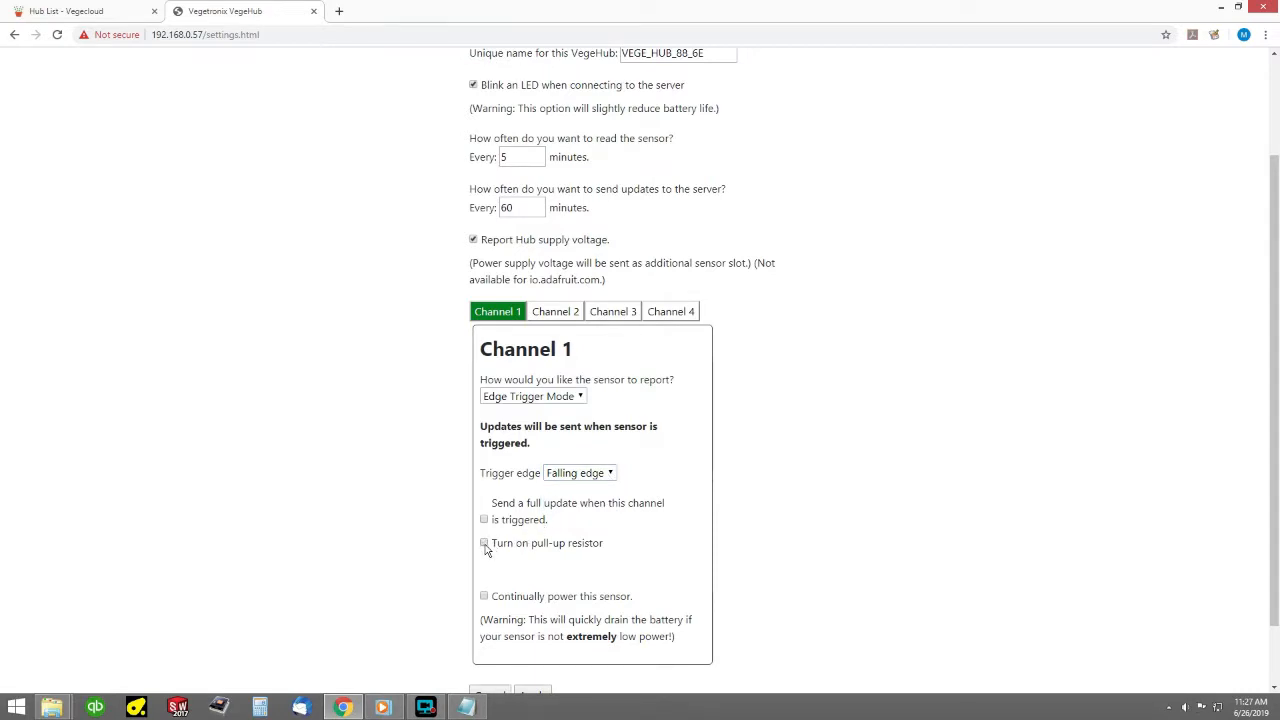
pyautogui.click(484, 542)
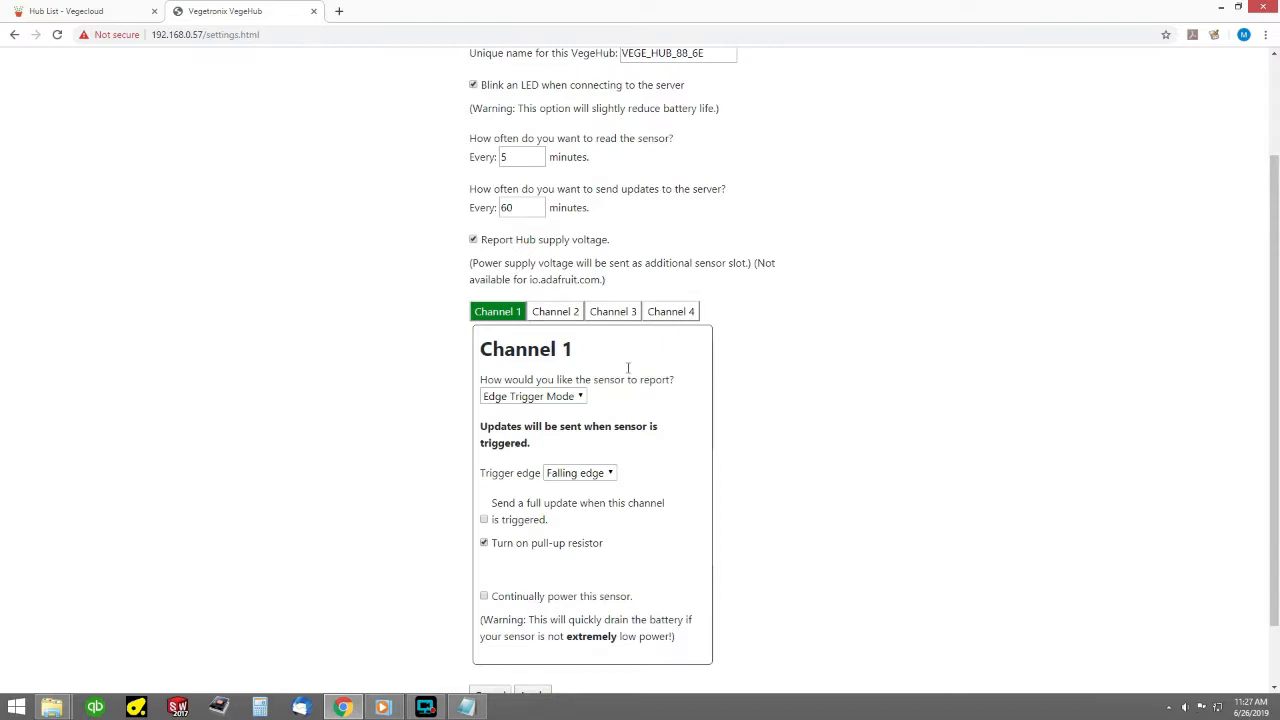
pyautogui.click(612, 312)
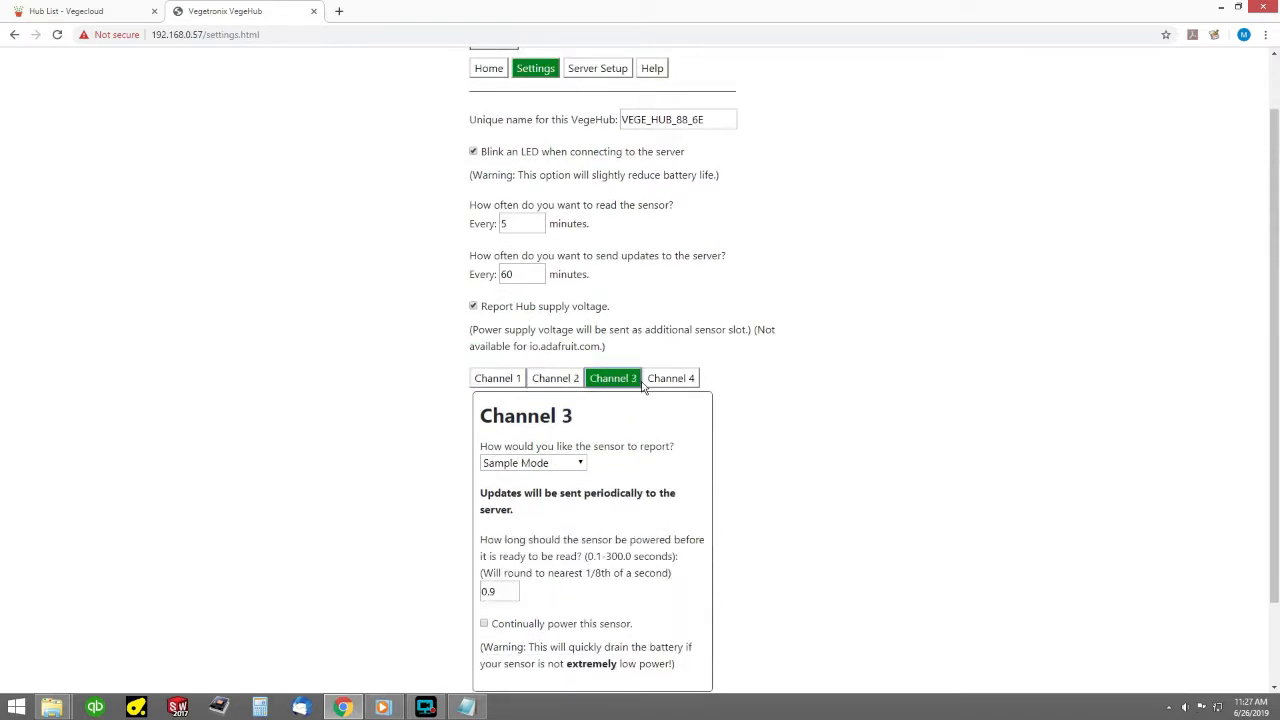
# Show Server Setup and keep VegeCloud.com as the server type.
pyautogui.click(596, 68)
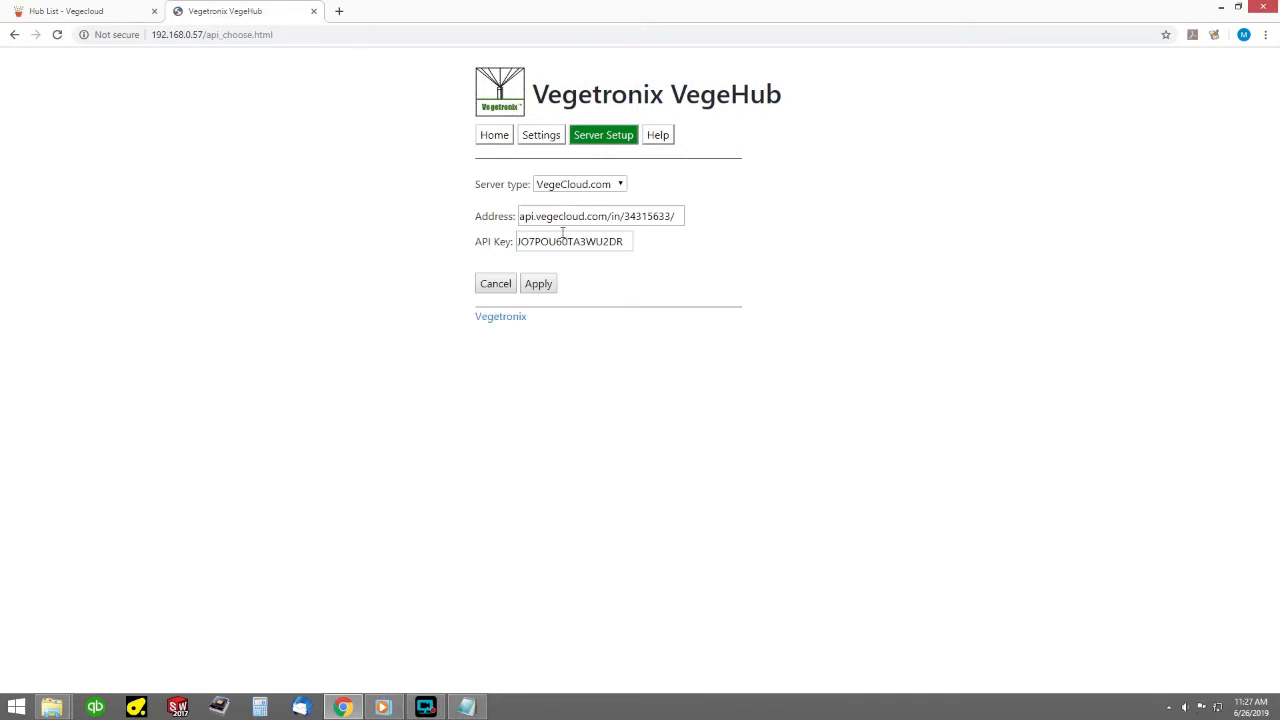
pyautogui.moveTo(580, 282)
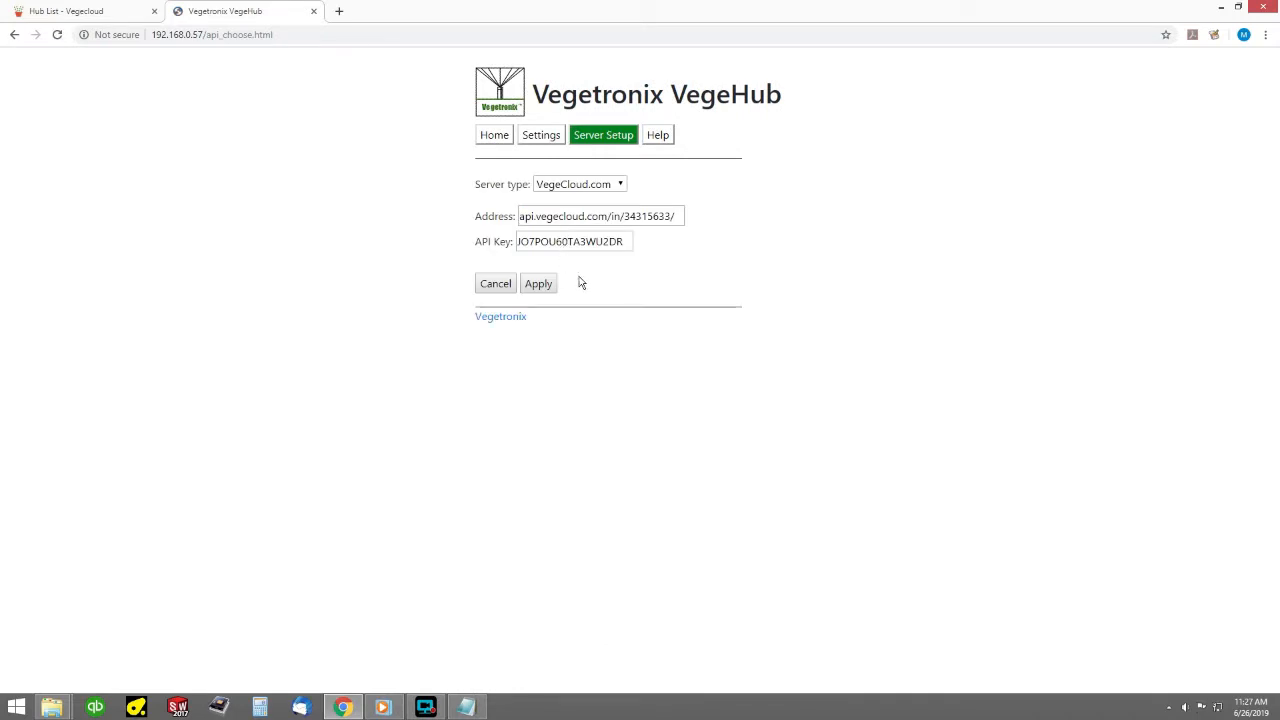
pyautogui.click(580, 184)
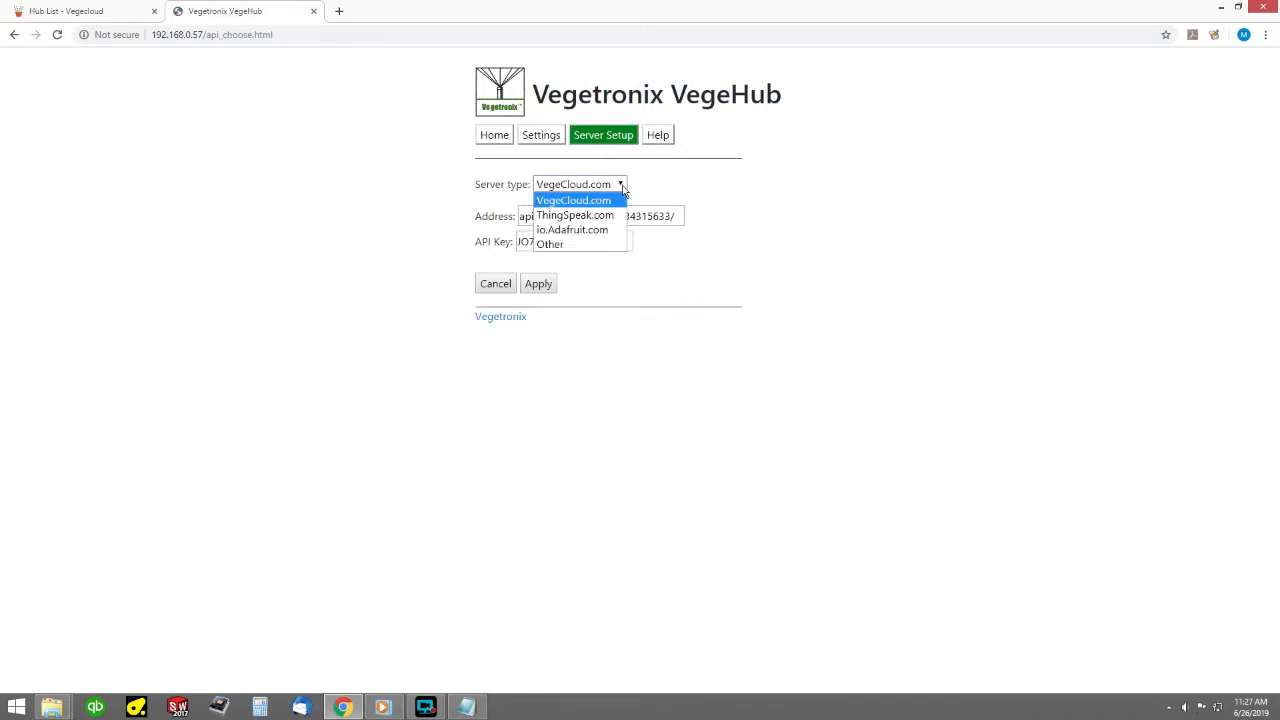
pyautogui.click(574, 200)
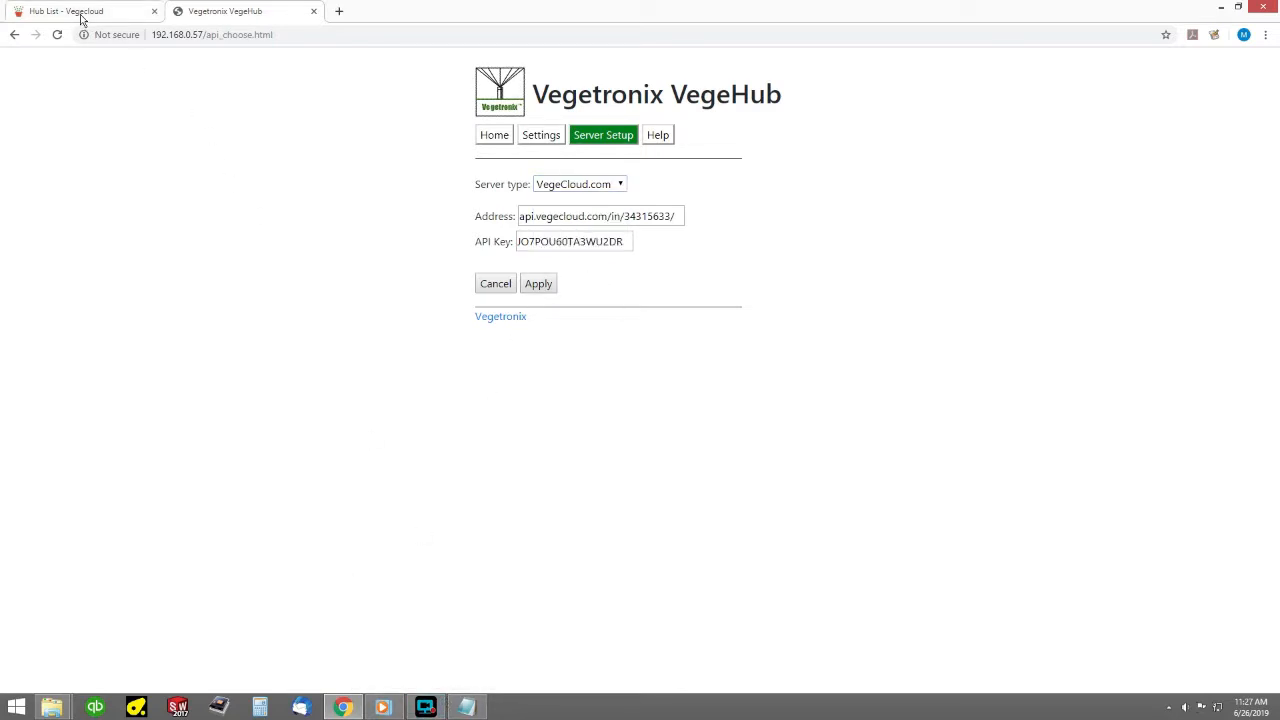
# In Vegecloud, go from the user home to Hubs and start a new hub.
pyautogui.click(80, 12)
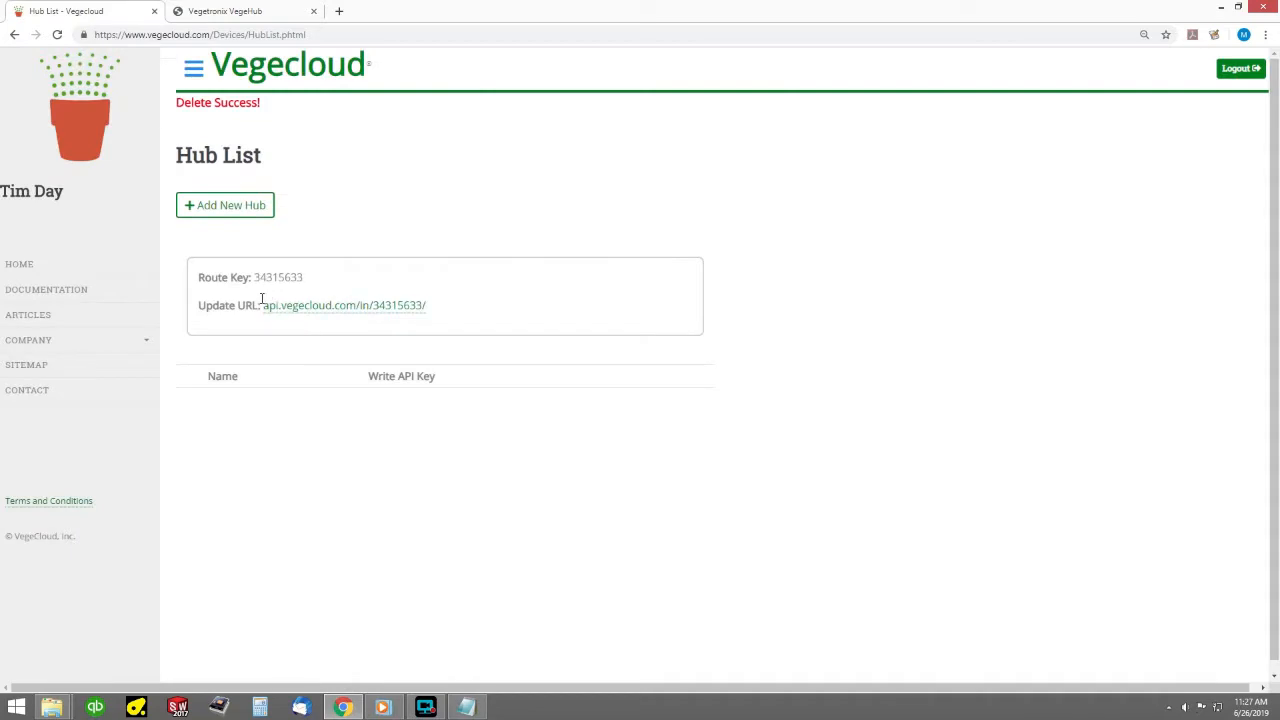
pyautogui.moveTo(258, 352)
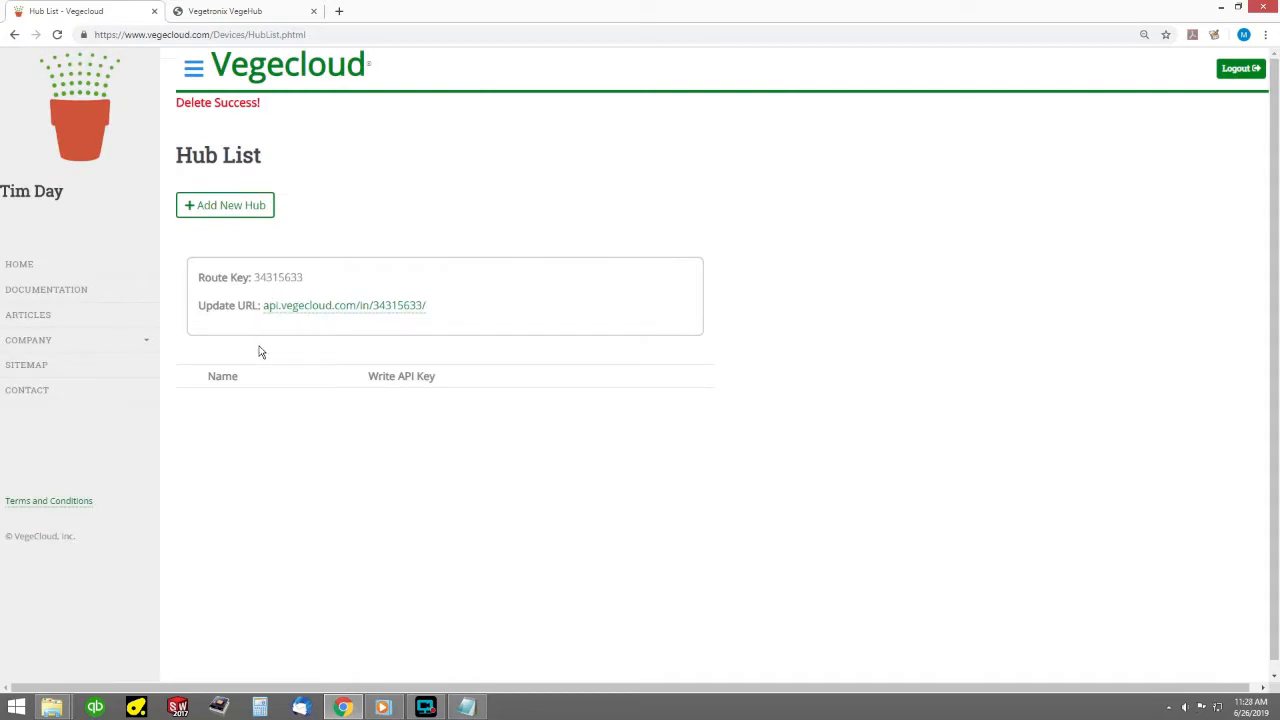
pyautogui.moveTo(24, 276)
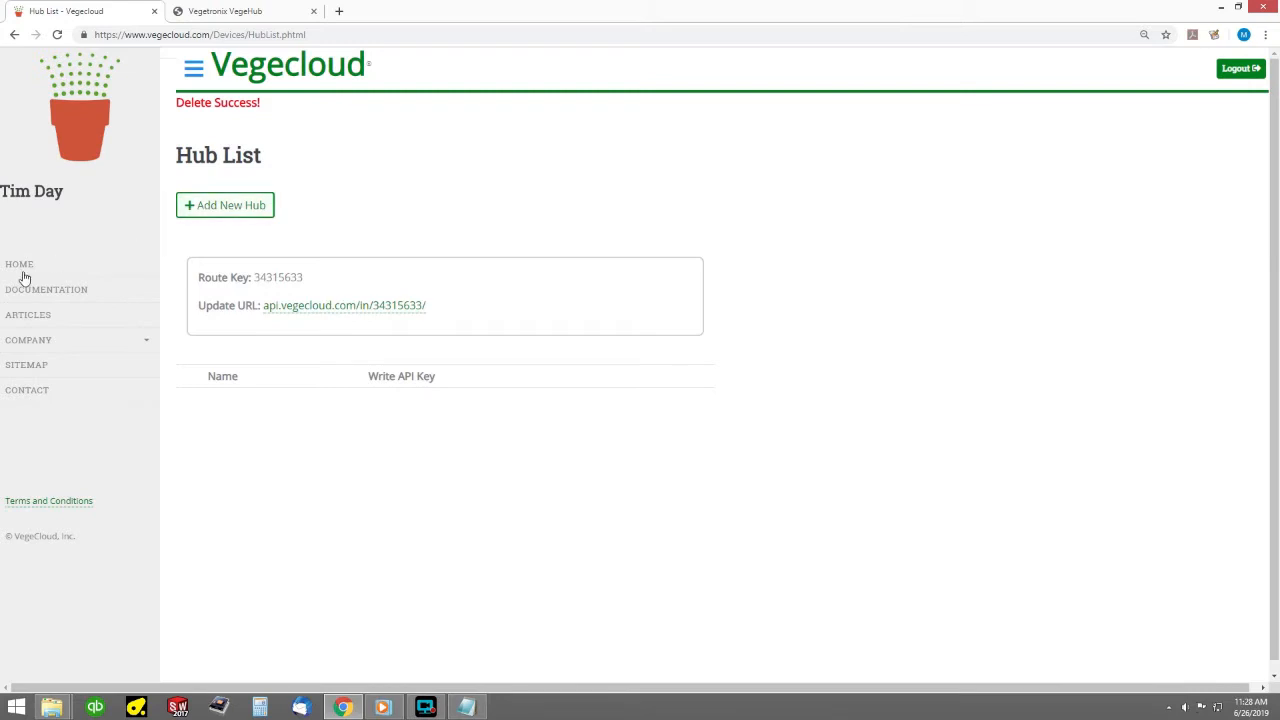
pyautogui.moveTo(20, 264)
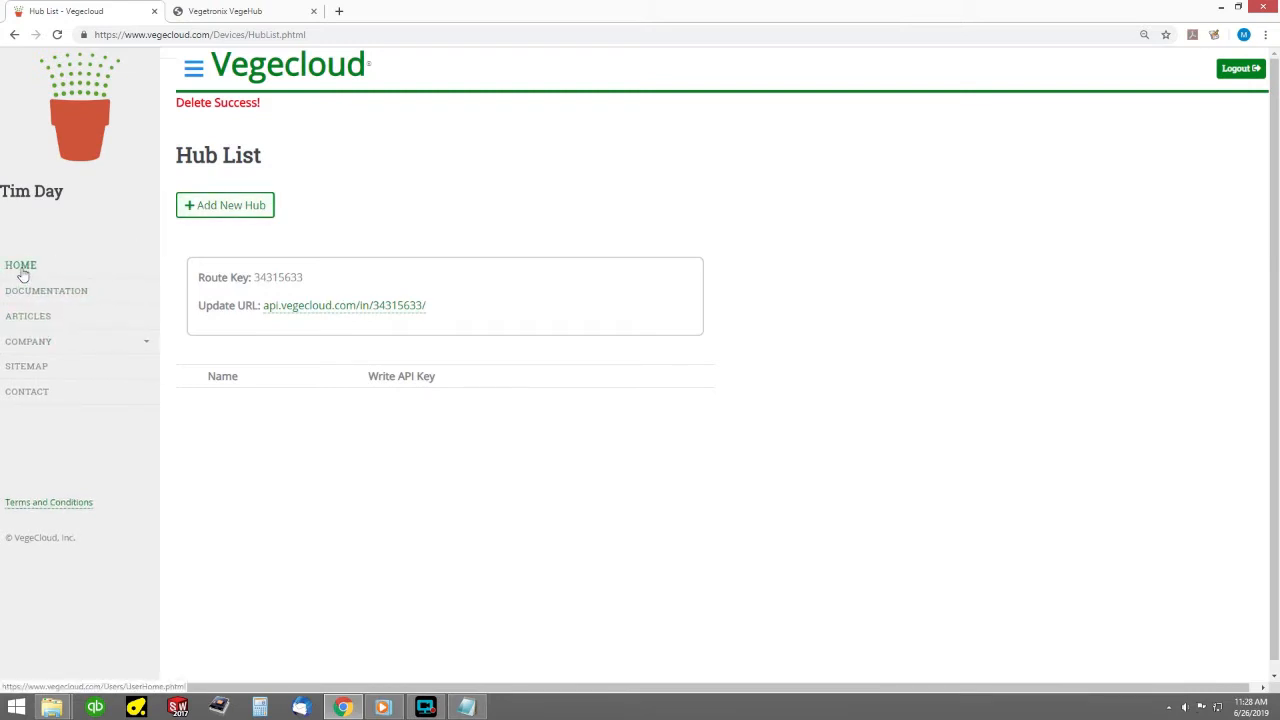
pyautogui.click(20, 264)
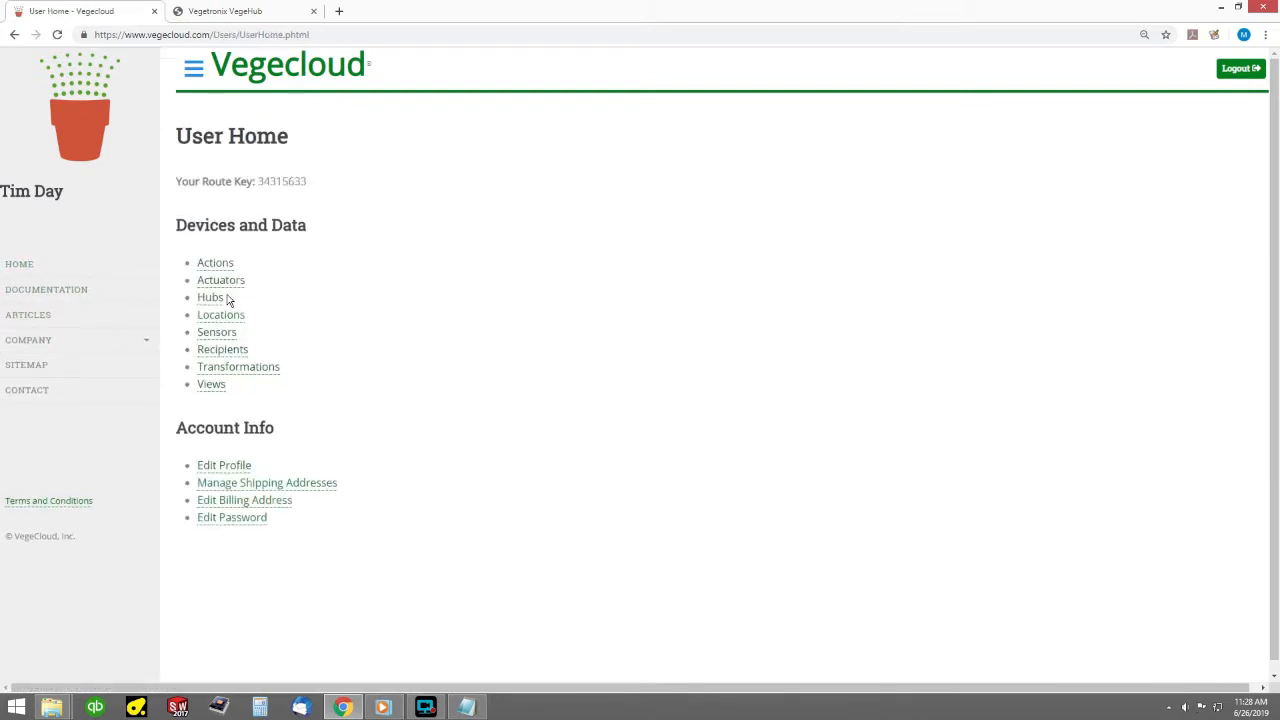
pyautogui.click(210, 296)
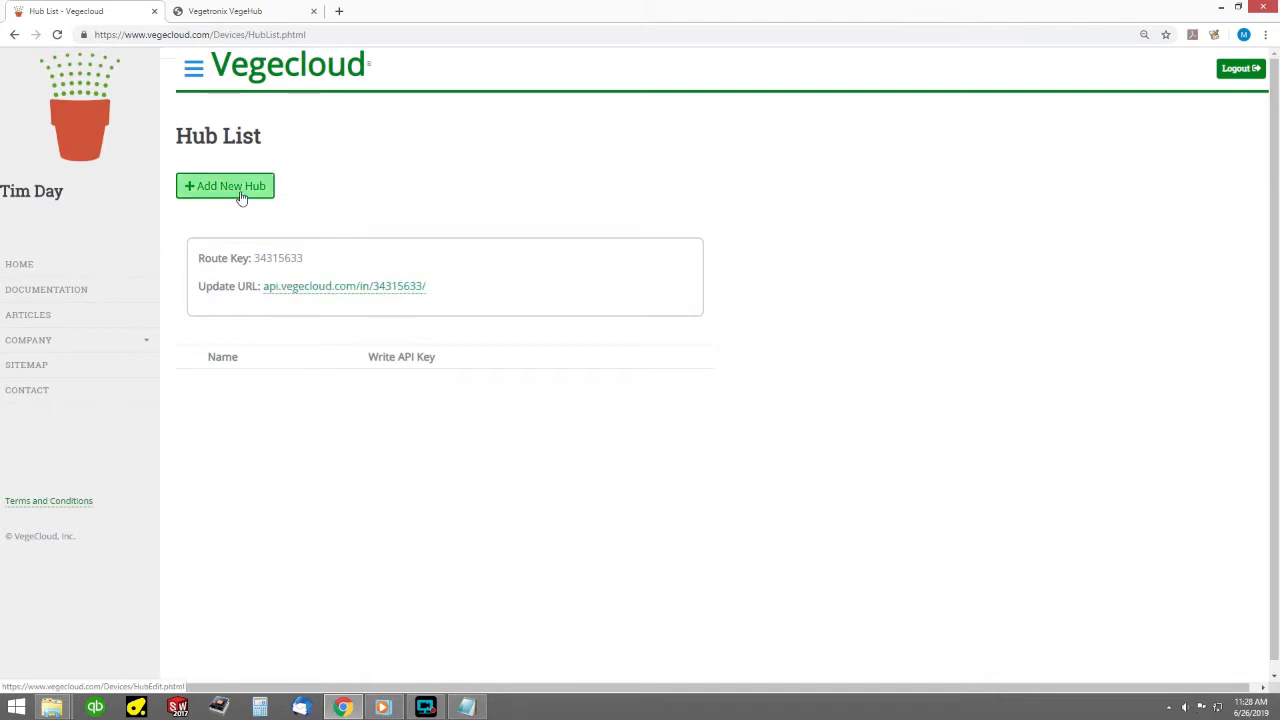
pyautogui.click(224, 184)
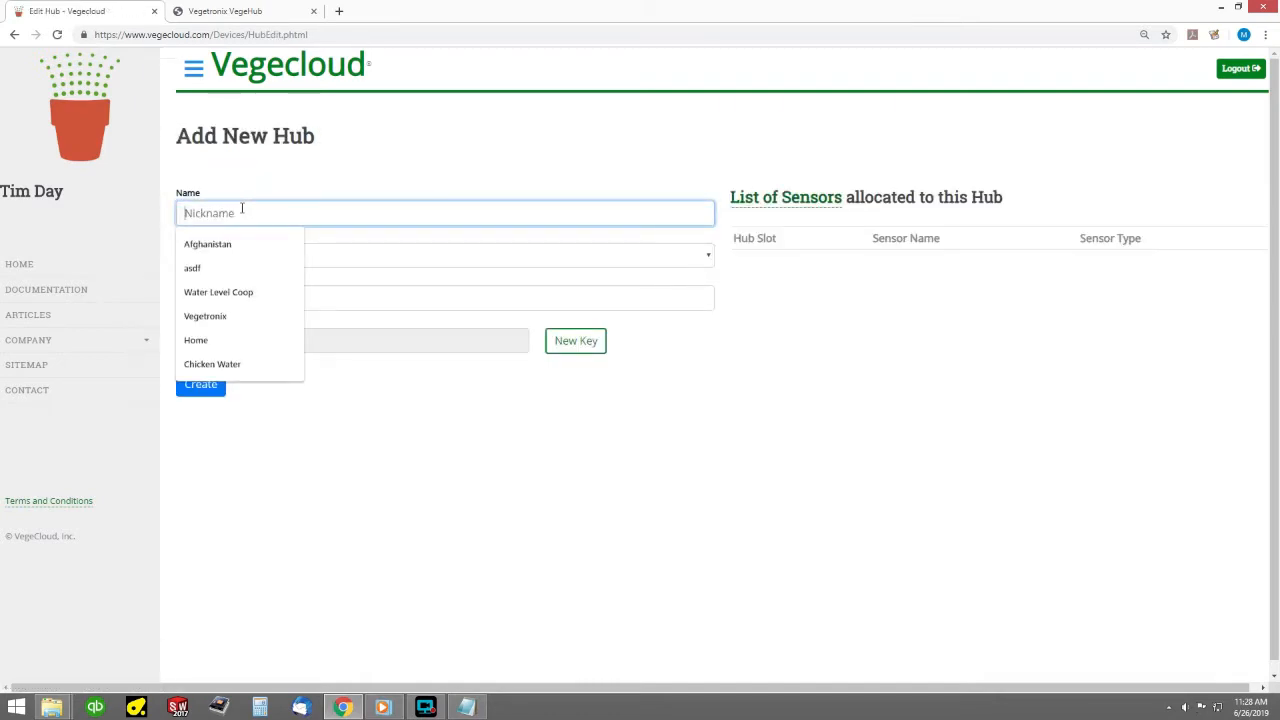
# Create the hub named Tomatoes with 5 sensor slots and its write API key.
pyautogui.write('to')
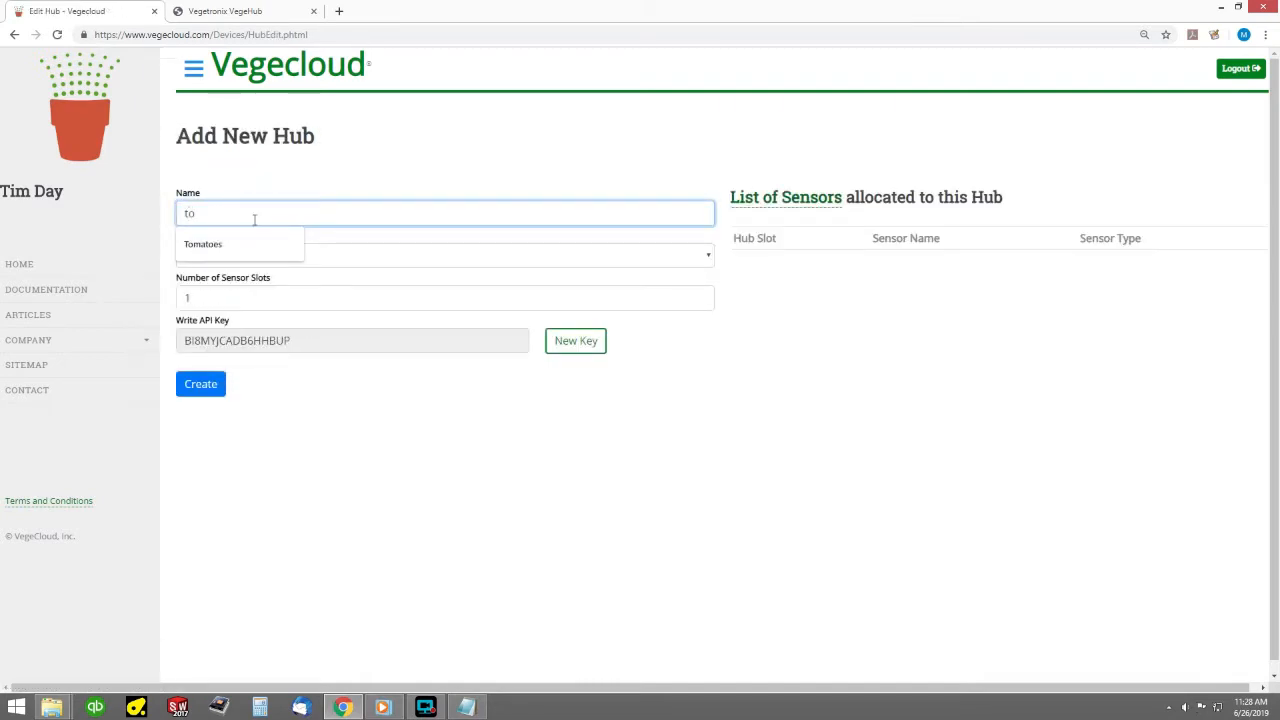
pyautogui.click(204, 244)
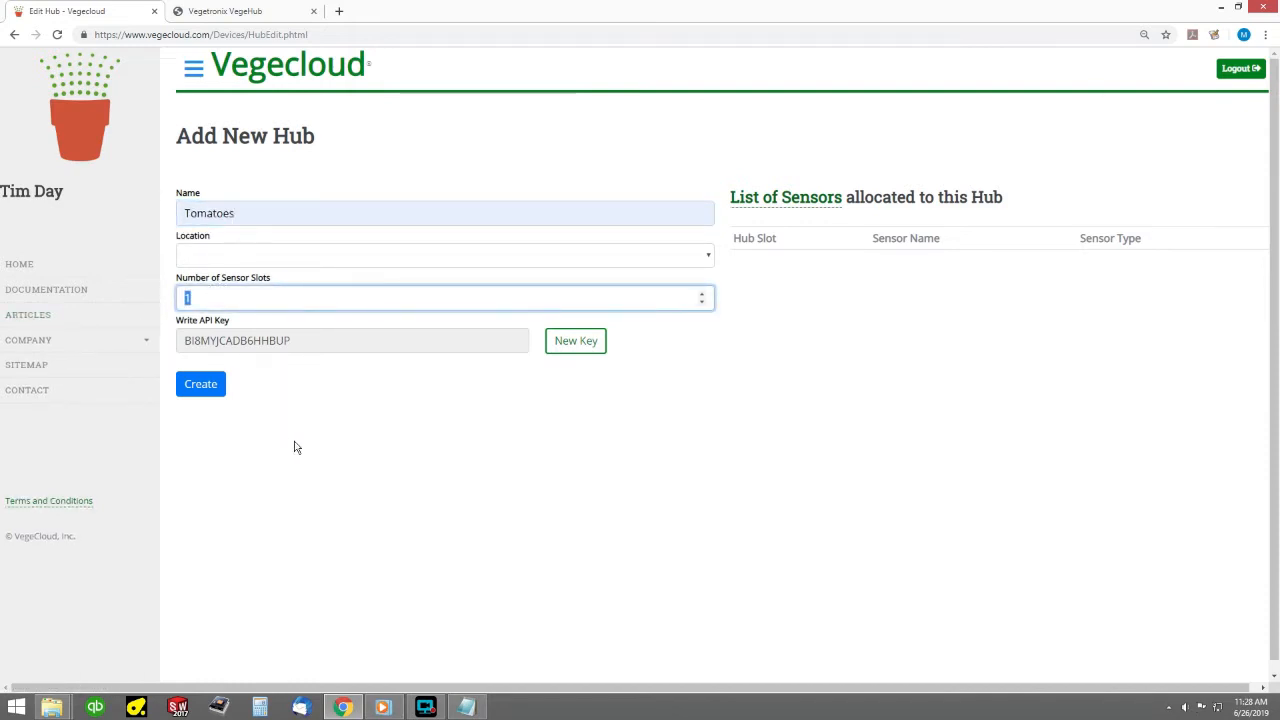
pyautogui.write('5')
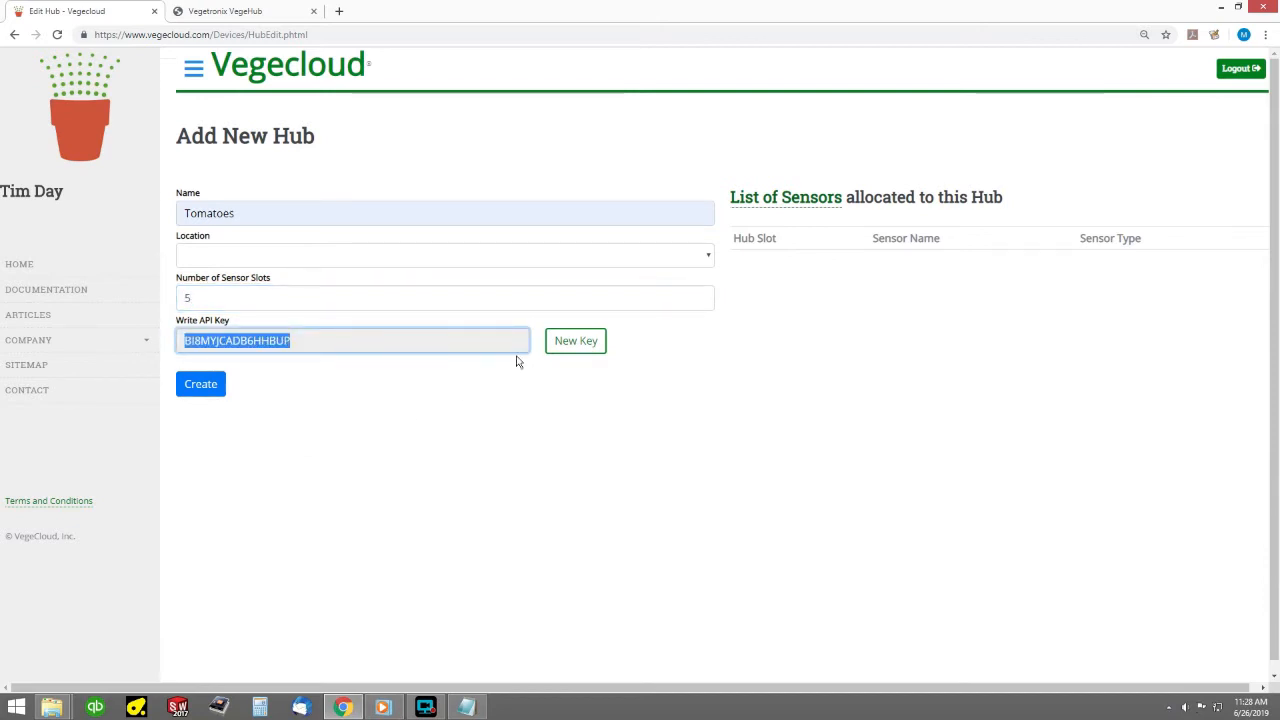
pyautogui.click(200, 384)
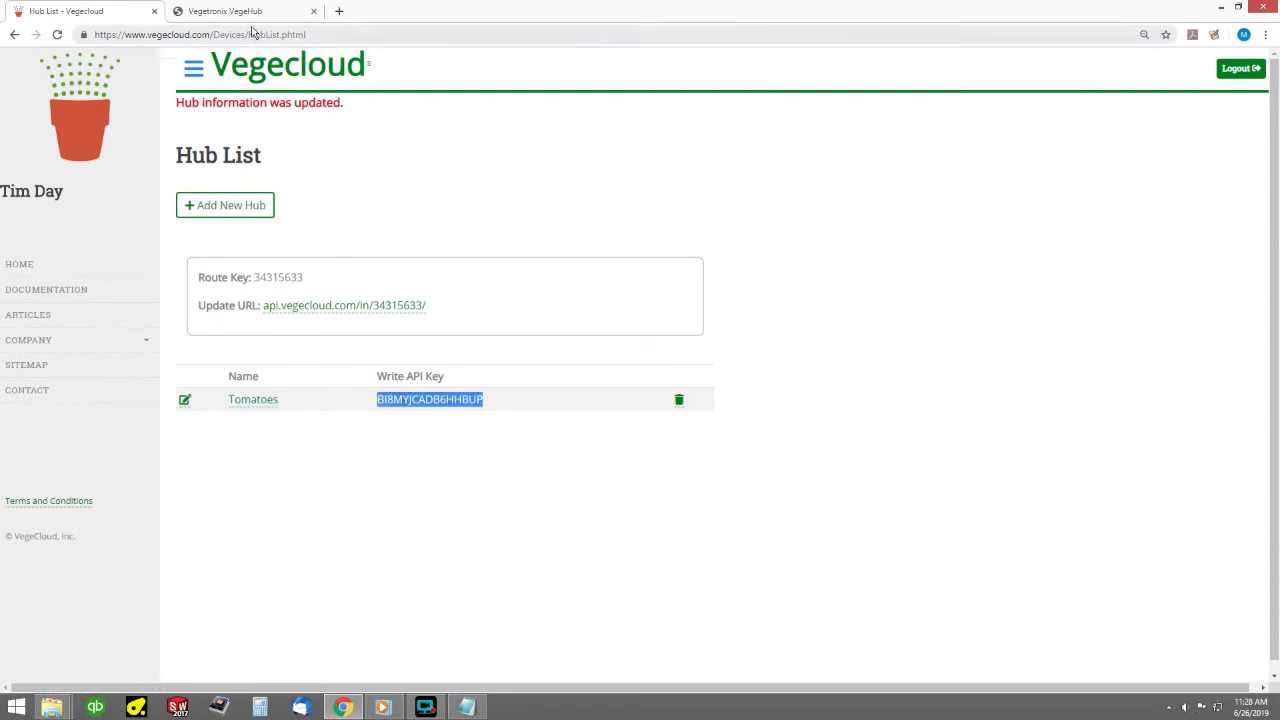
# Apply Server Setup with the Vegecloud address and the Tomatoes write API key.
pyautogui.click(244, 12)
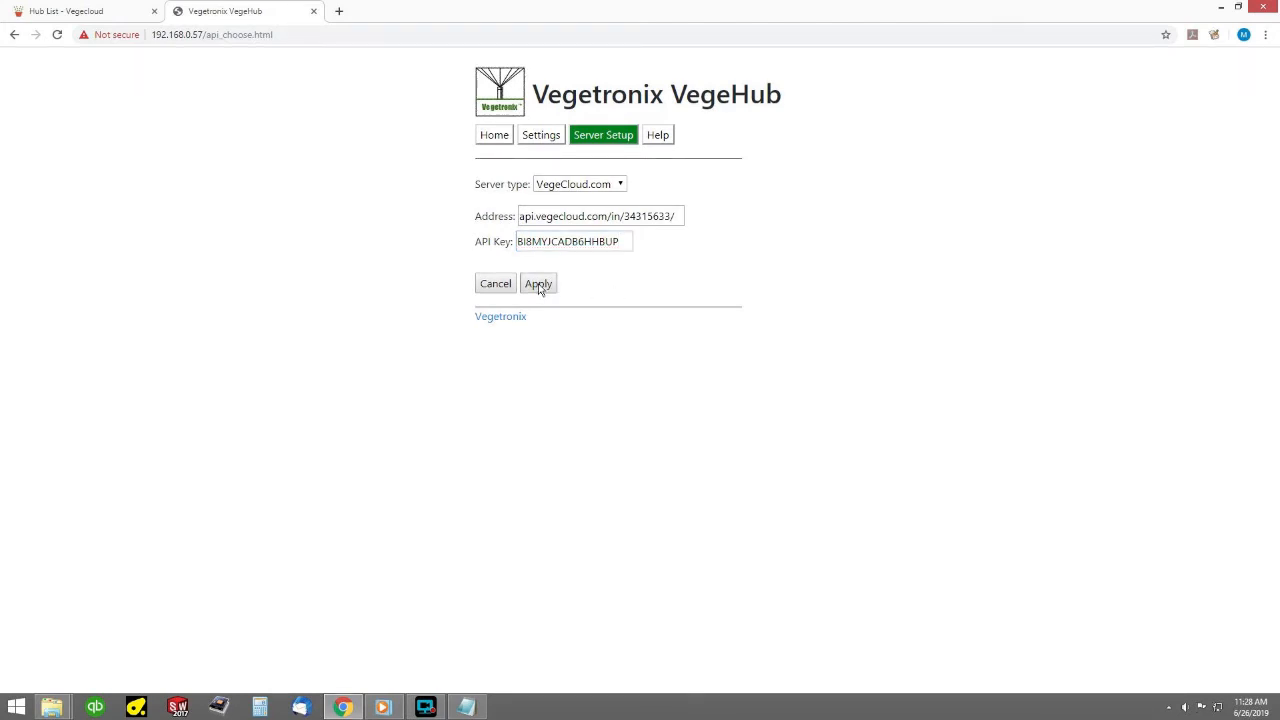
pyautogui.click(538, 284)
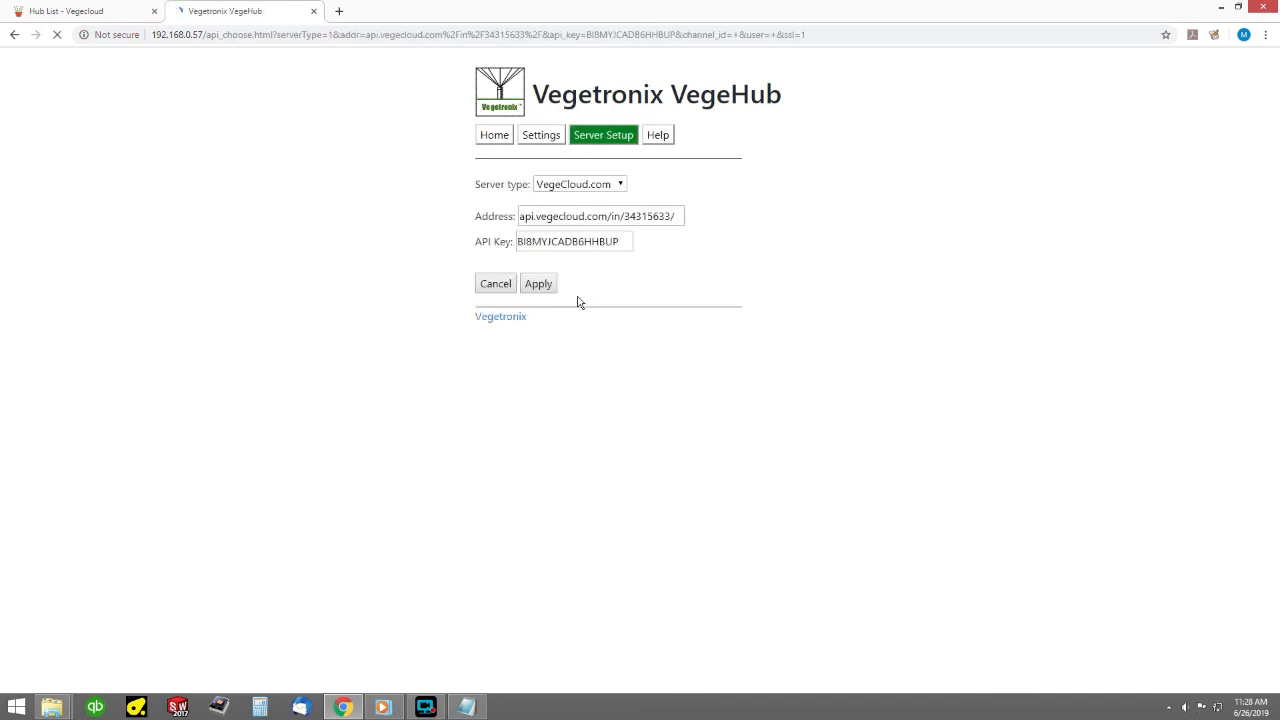